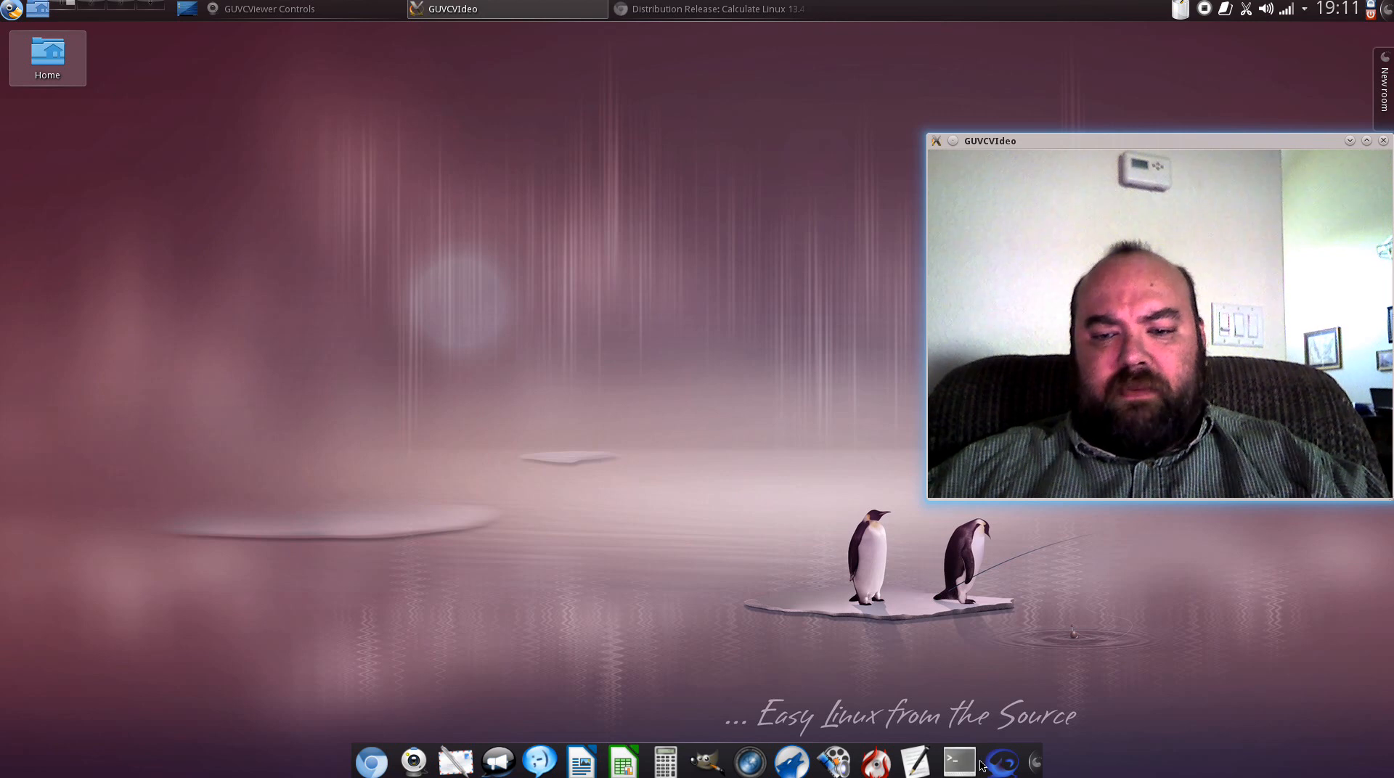
{"action": "mouse_move", "coordinate": [729, 718]}
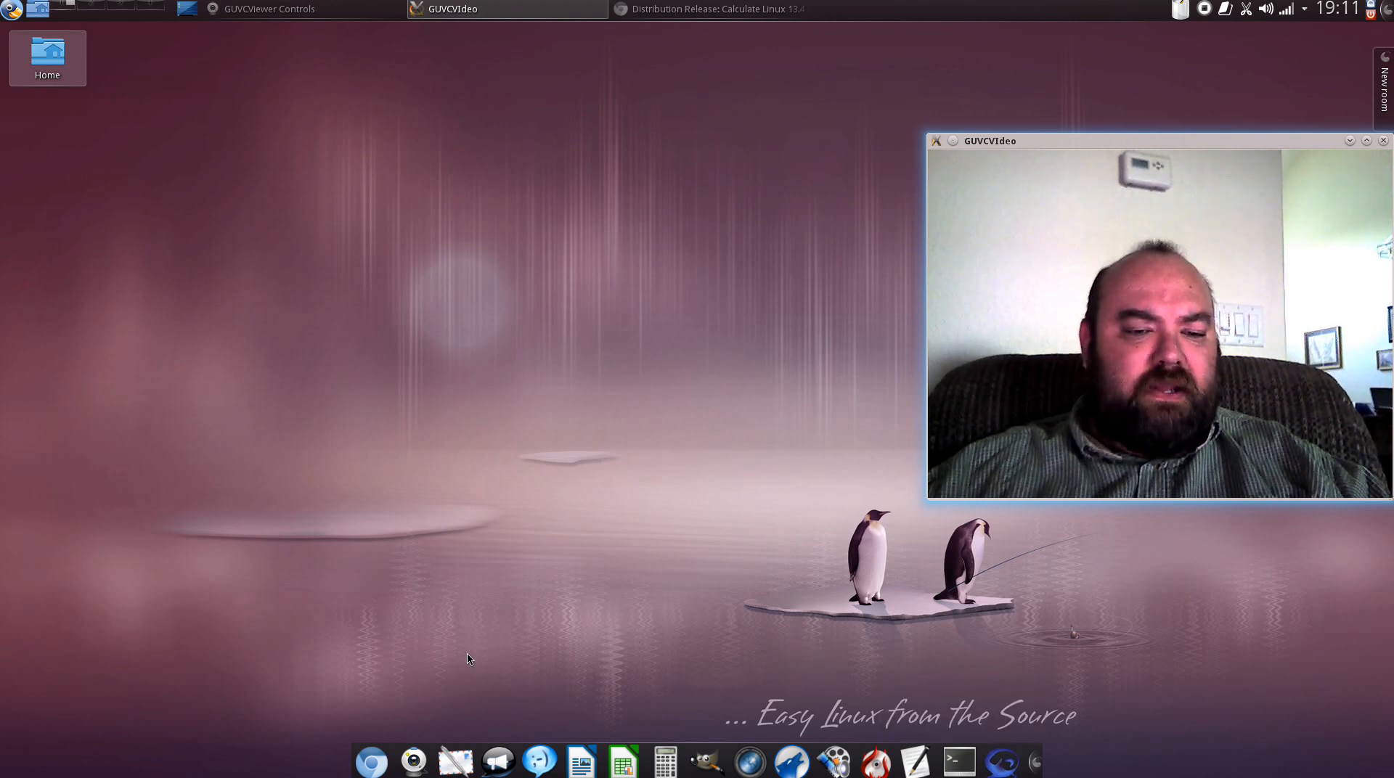
{"action": "mouse_move", "coordinate": [413, 771]}
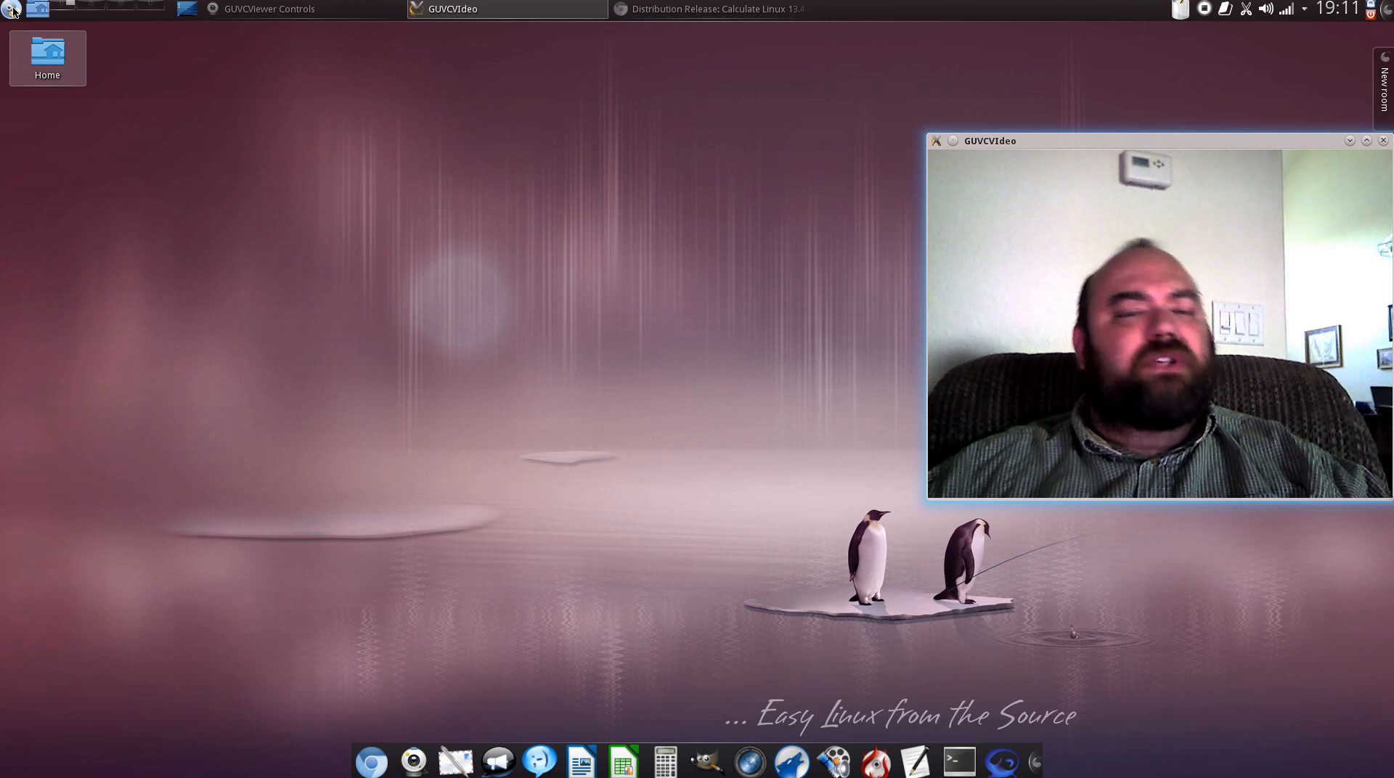
- Bring Chromium forward and scroll through DistroWatch's Calculate Linux 13.4 release announcement
{"action": "left_click", "coordinate": [9, 11]}
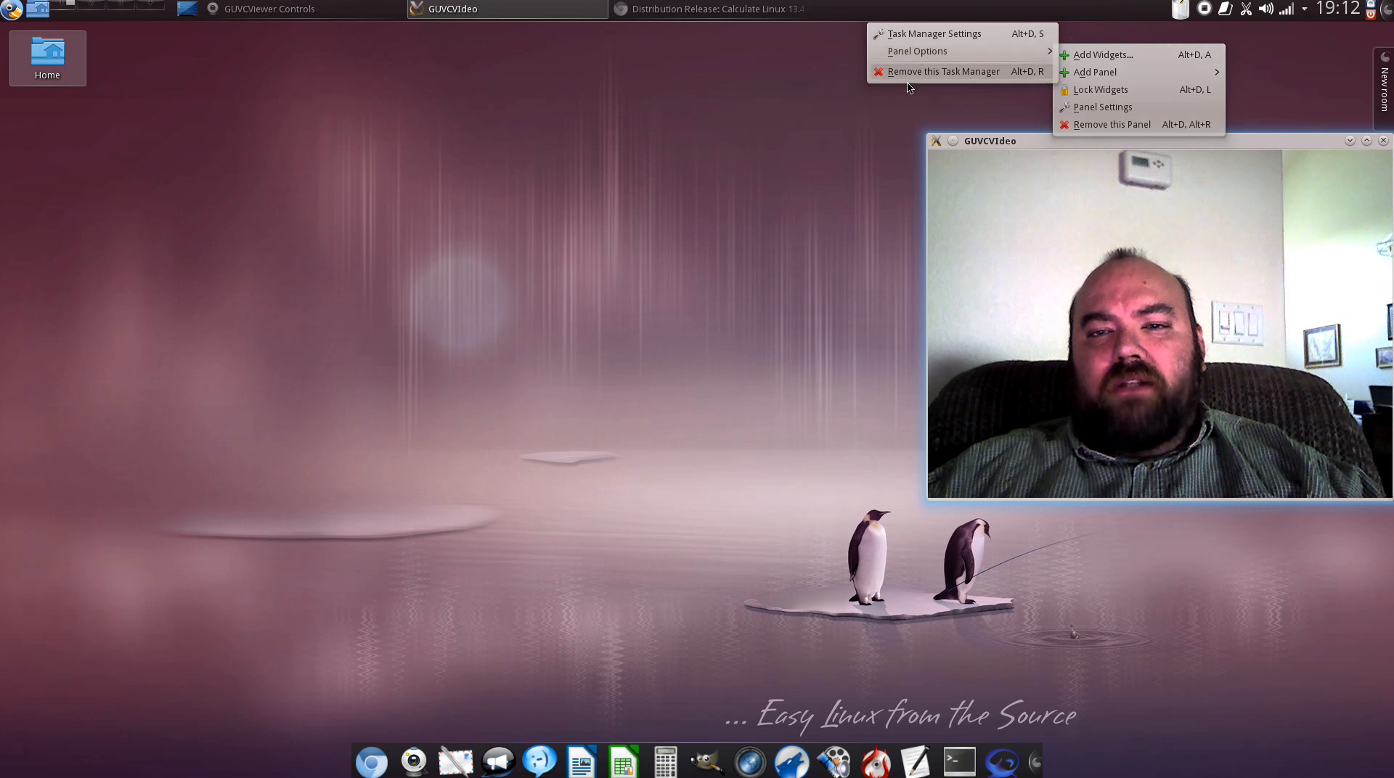
{"action": "mouse_move", "coordinate": [915, 51]}
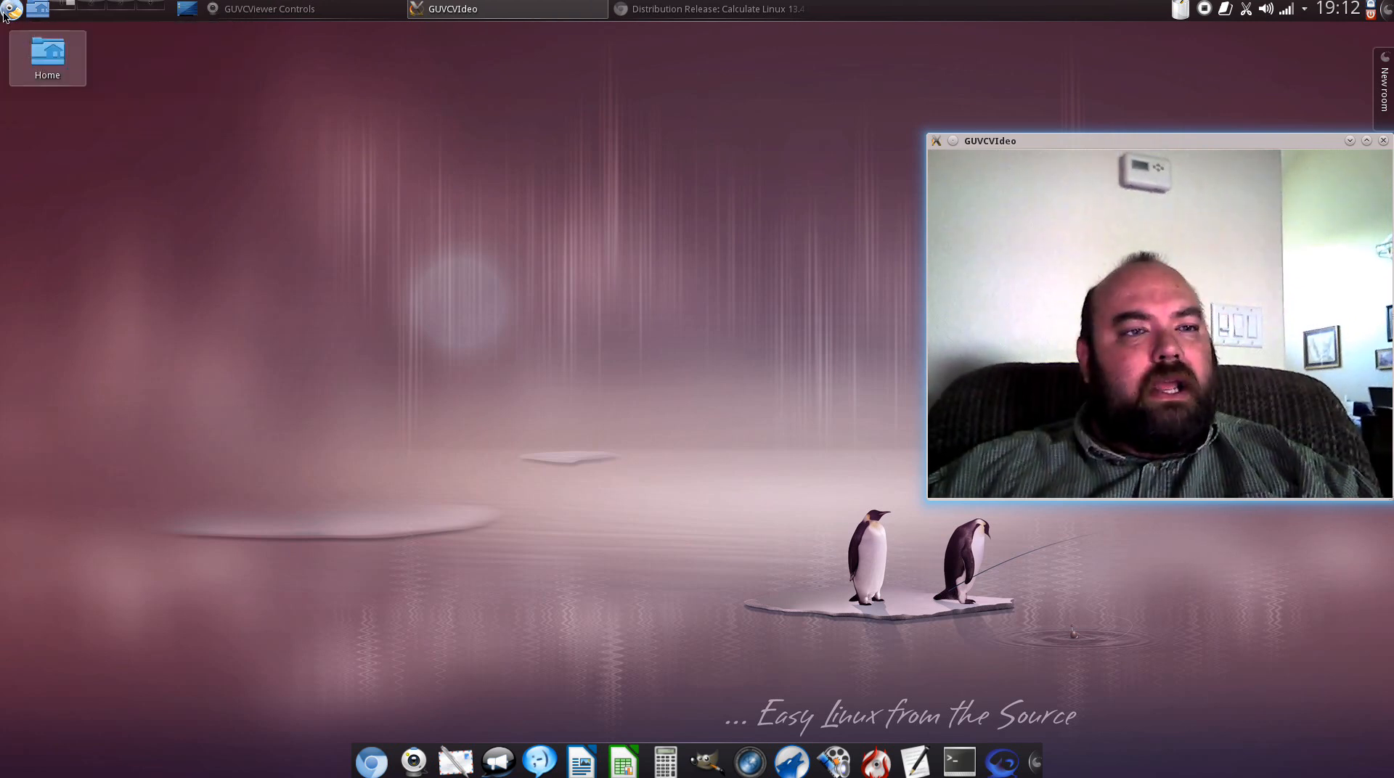
{"action": "left_click", "coordinate": [9, 7]}
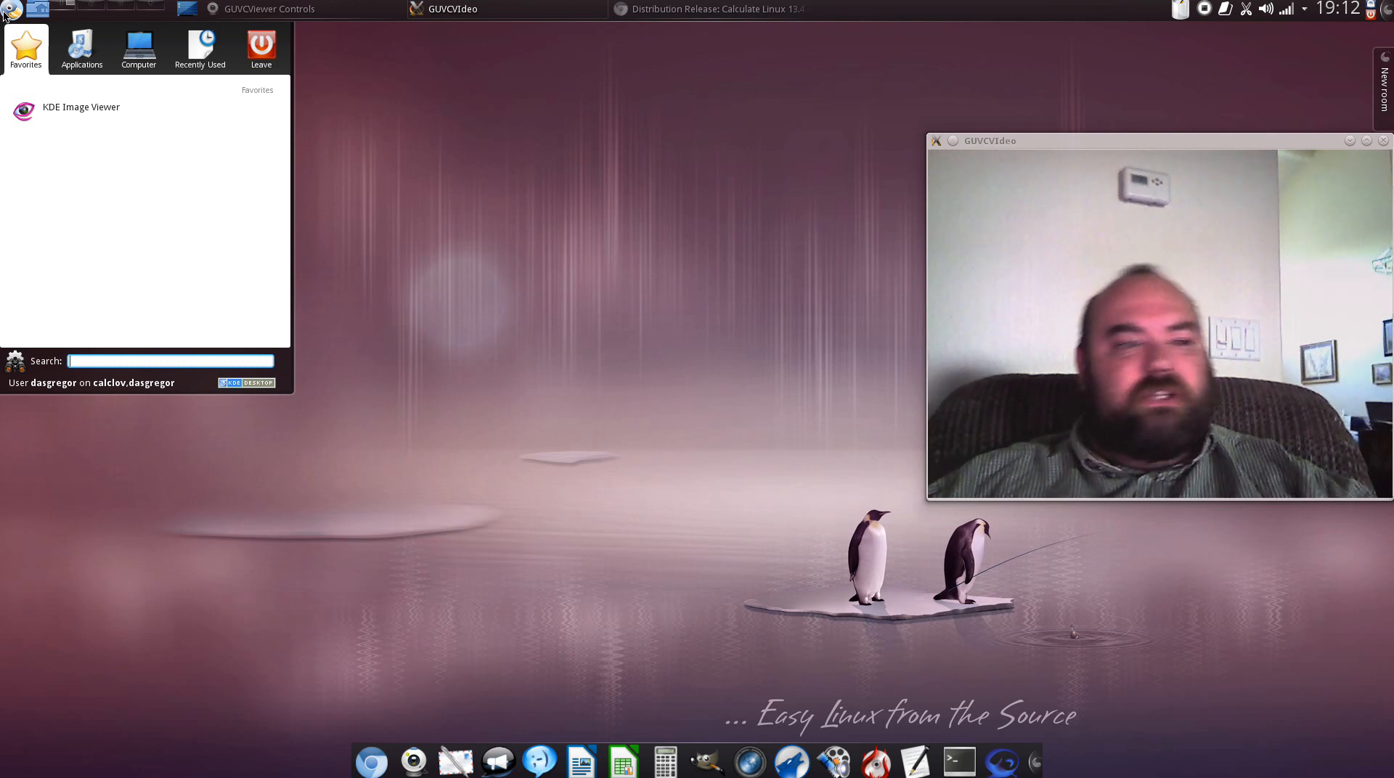
{"action": "mouse_move", "coordinate": [96, 148]}
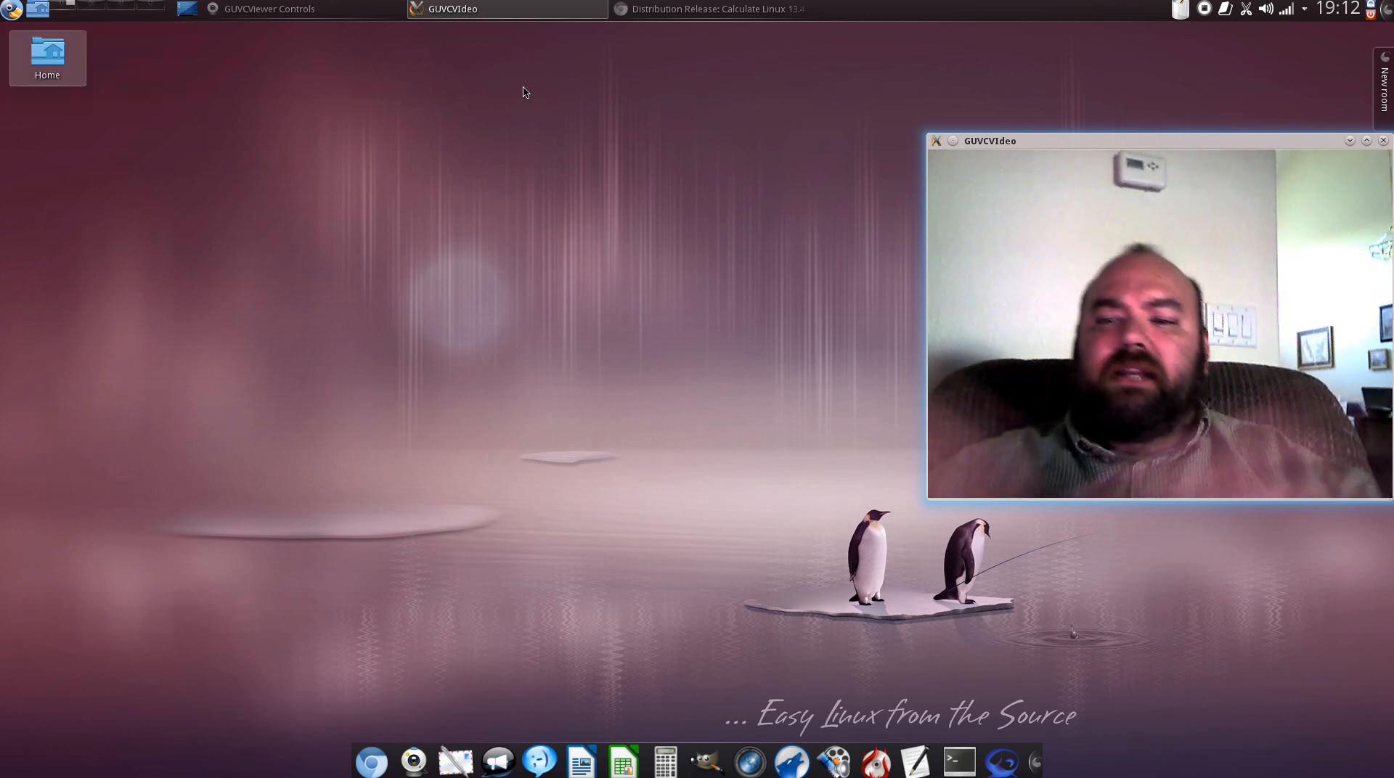
{"action": "mouse_move", "coordinate": [639, 41]}
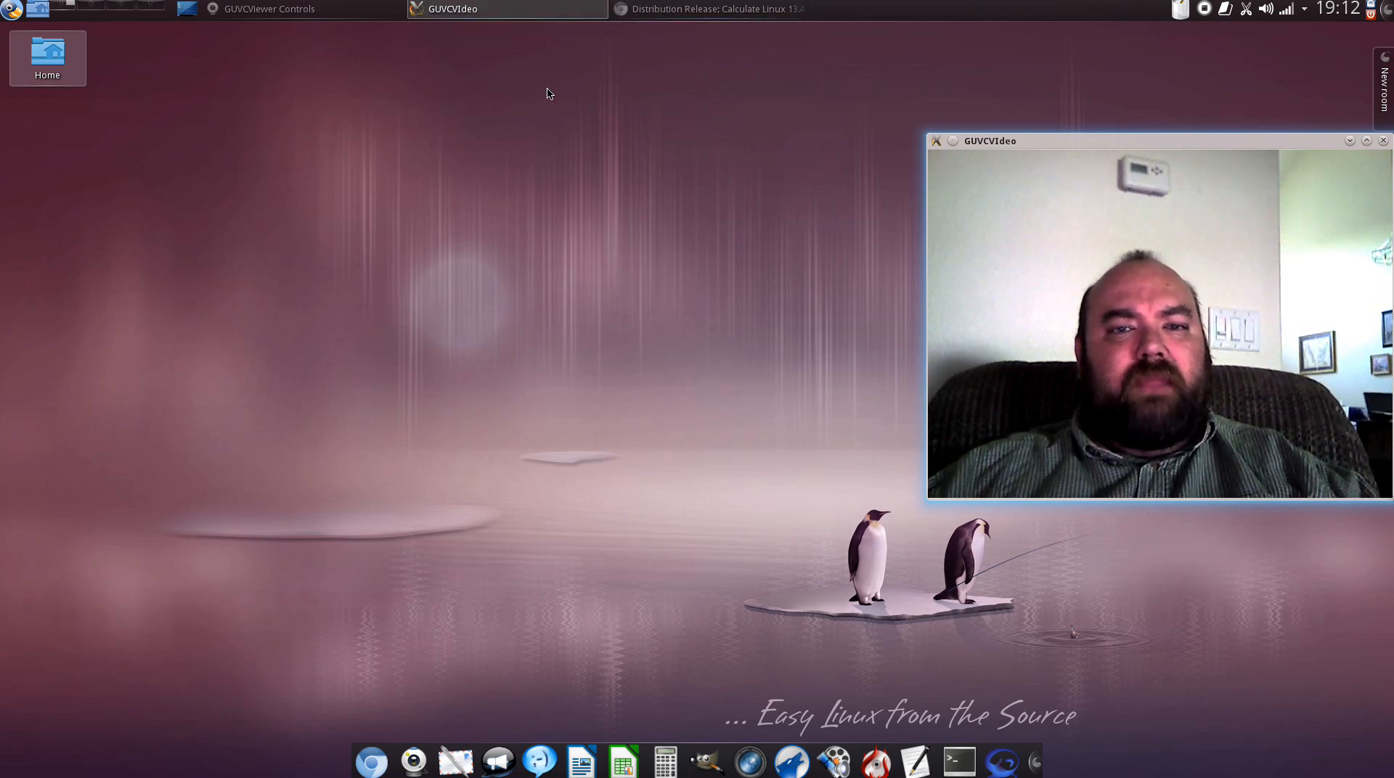
{"action": "mouse_move", "coordinate": [651, 74]}
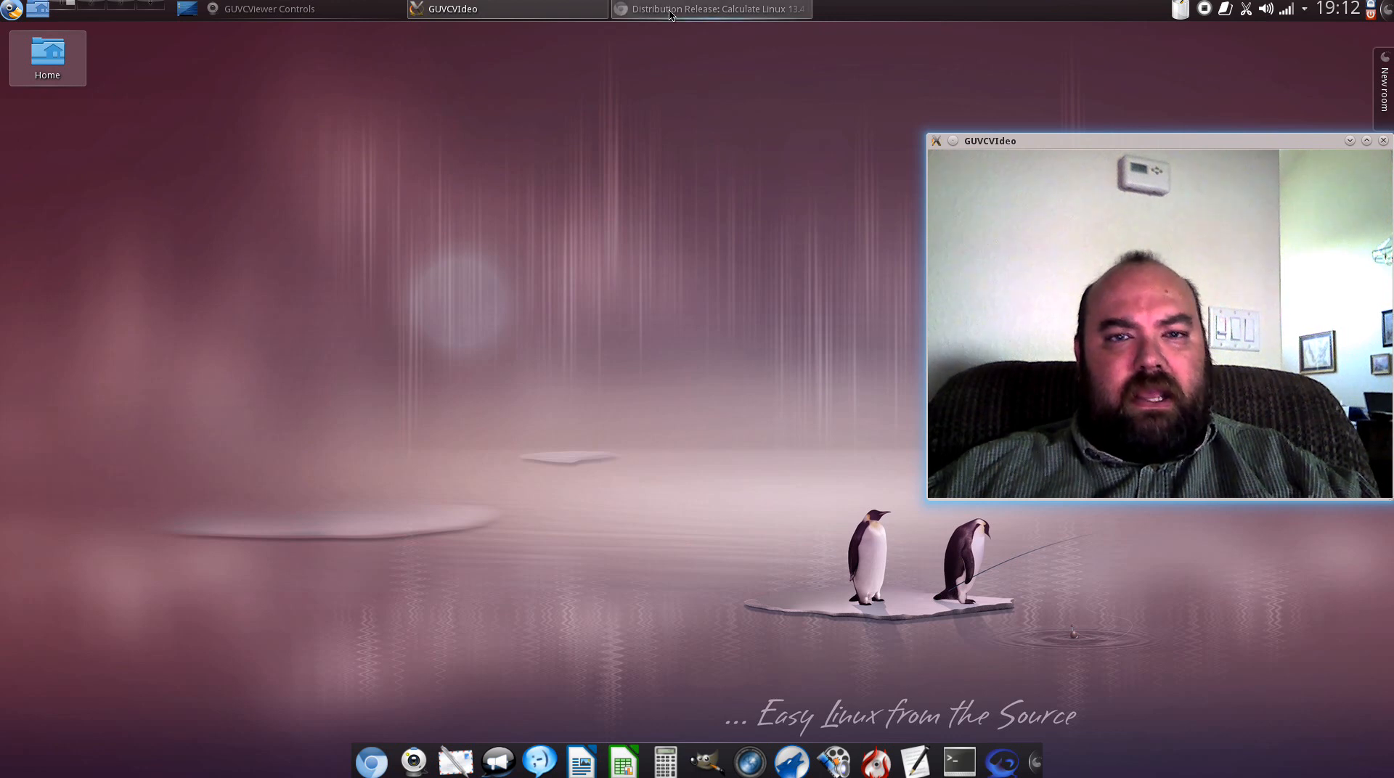
{"action": "left_click", "coordinate": [674, 10]}
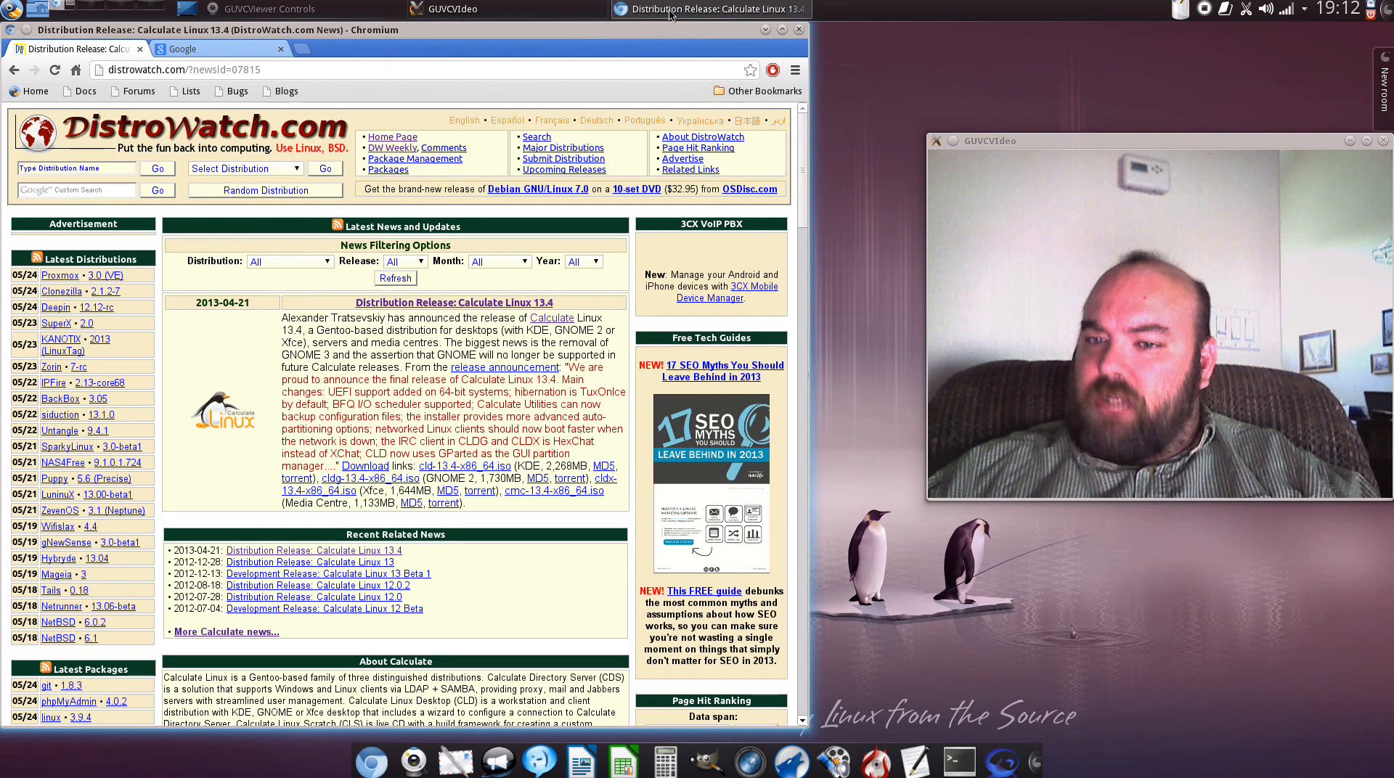
{"action": "mouse_move", "coordinate": [308, 299]}
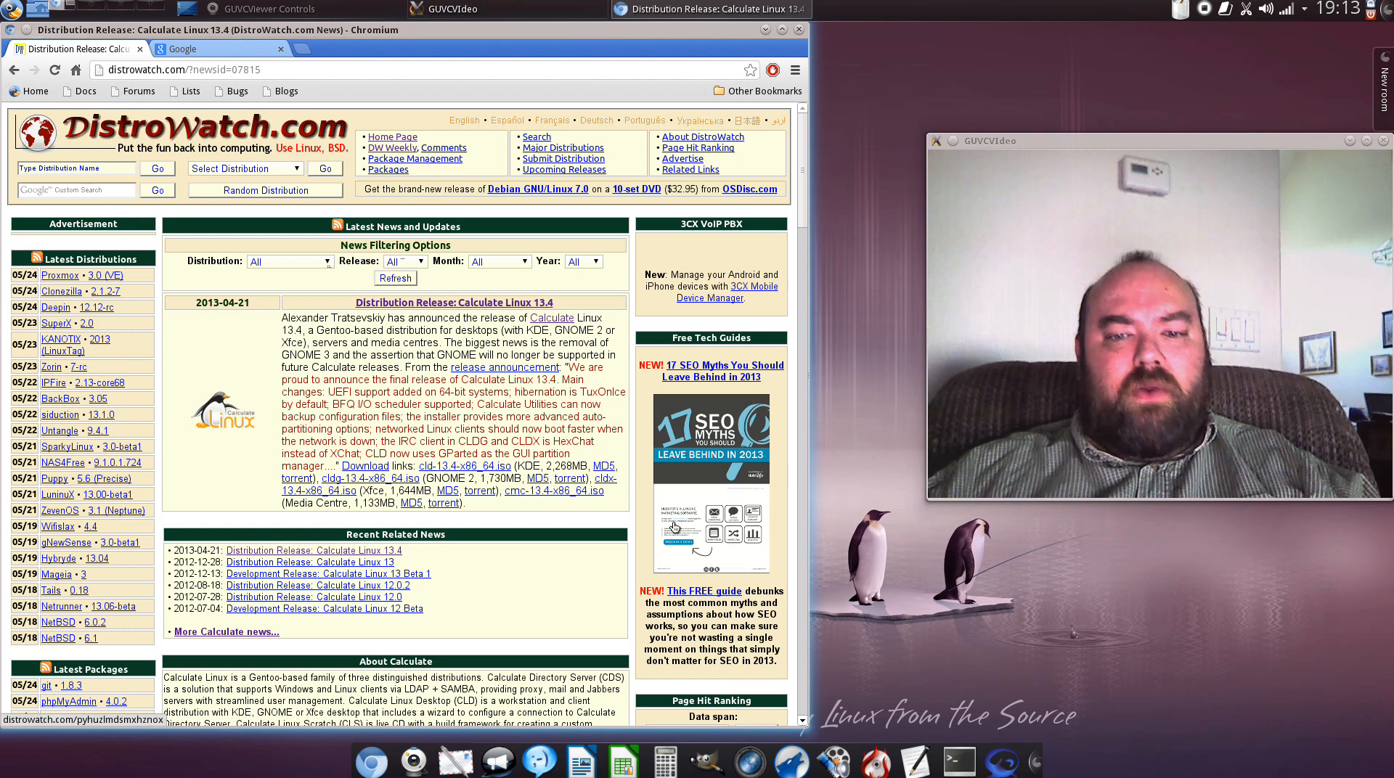
{"action": "scroll", "scroll_direction": "down", "scroll_amount": 3}
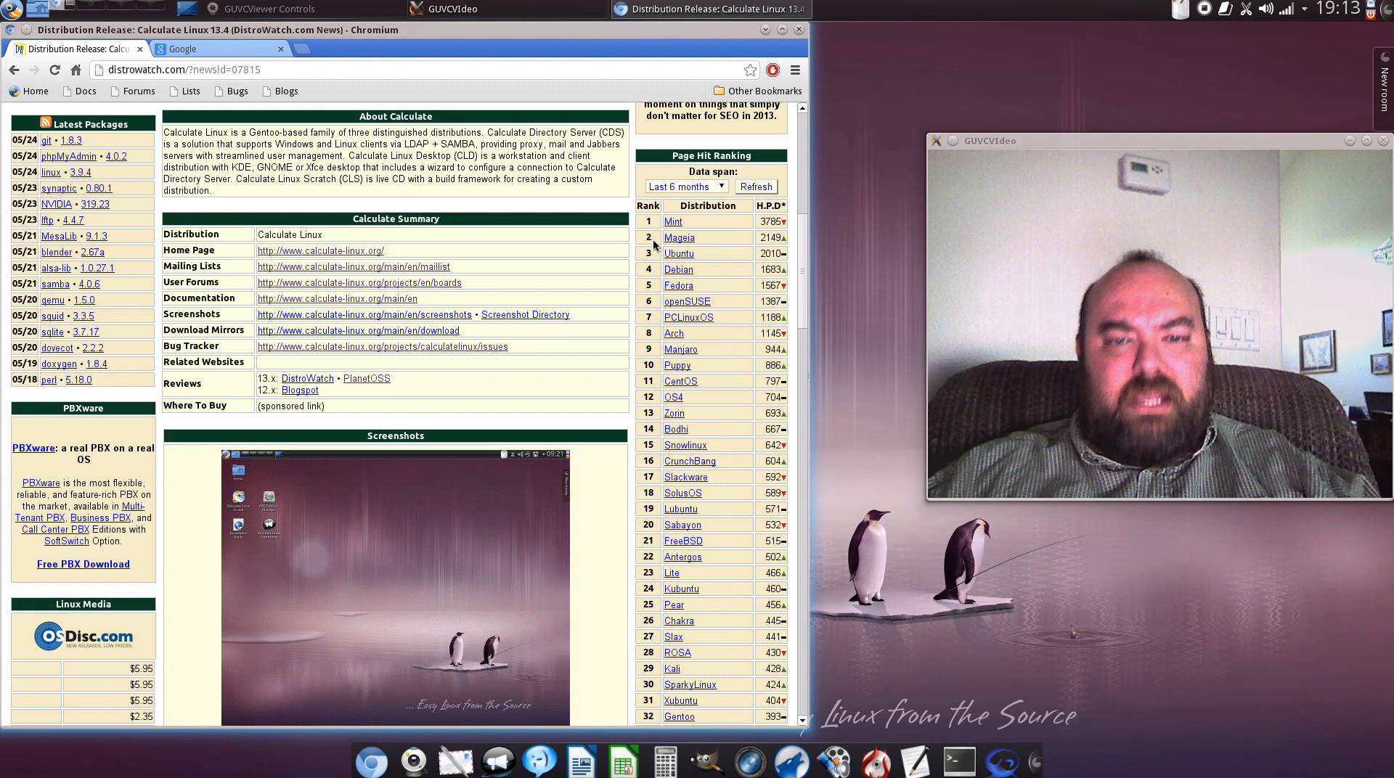
{"action": "mouse_move", "coordinate": [717, 260]}
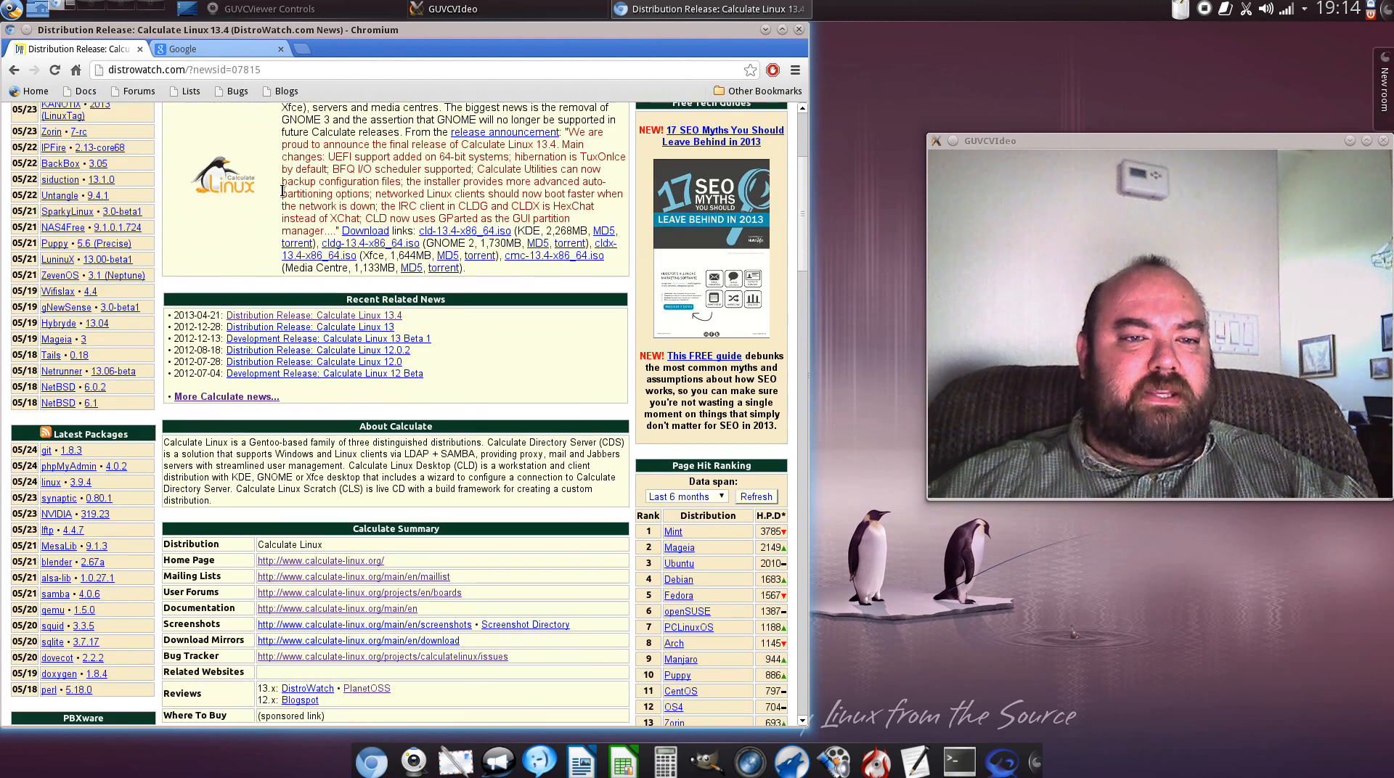
{"action": "scroll", "scroll_direction": "down", "scroll_amount": 3}
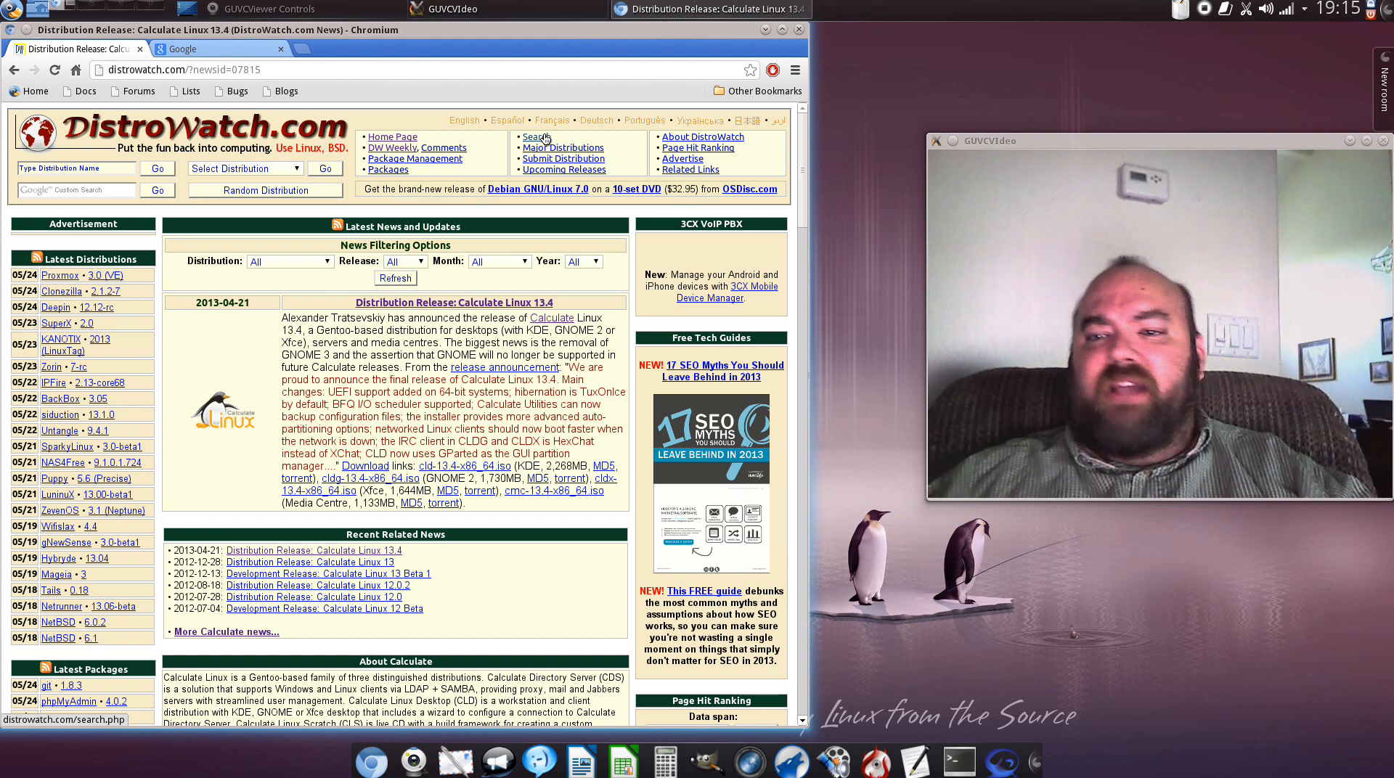
{"action": "mouse_move", "coordinate": [334, 201]}
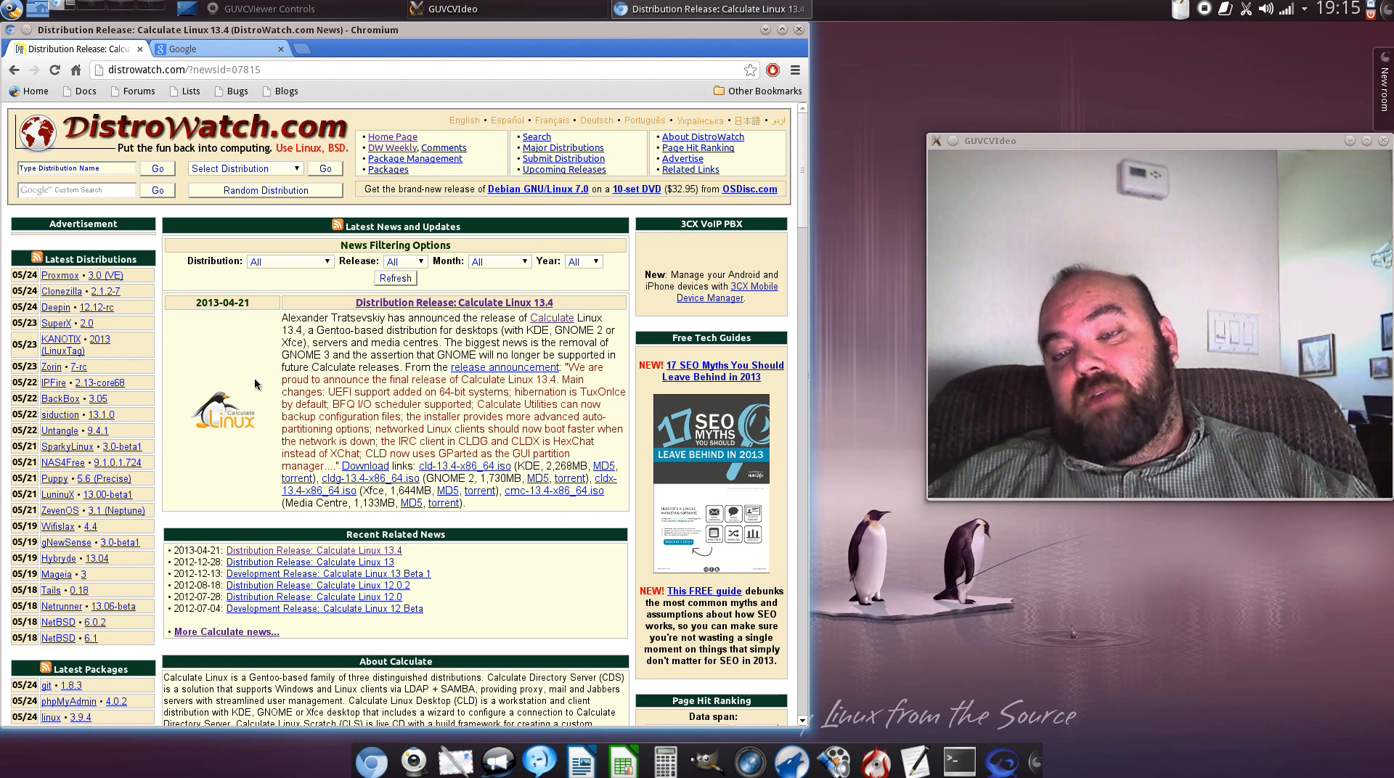
{"action": "mouse_move", "coordinate": [230, 458]}
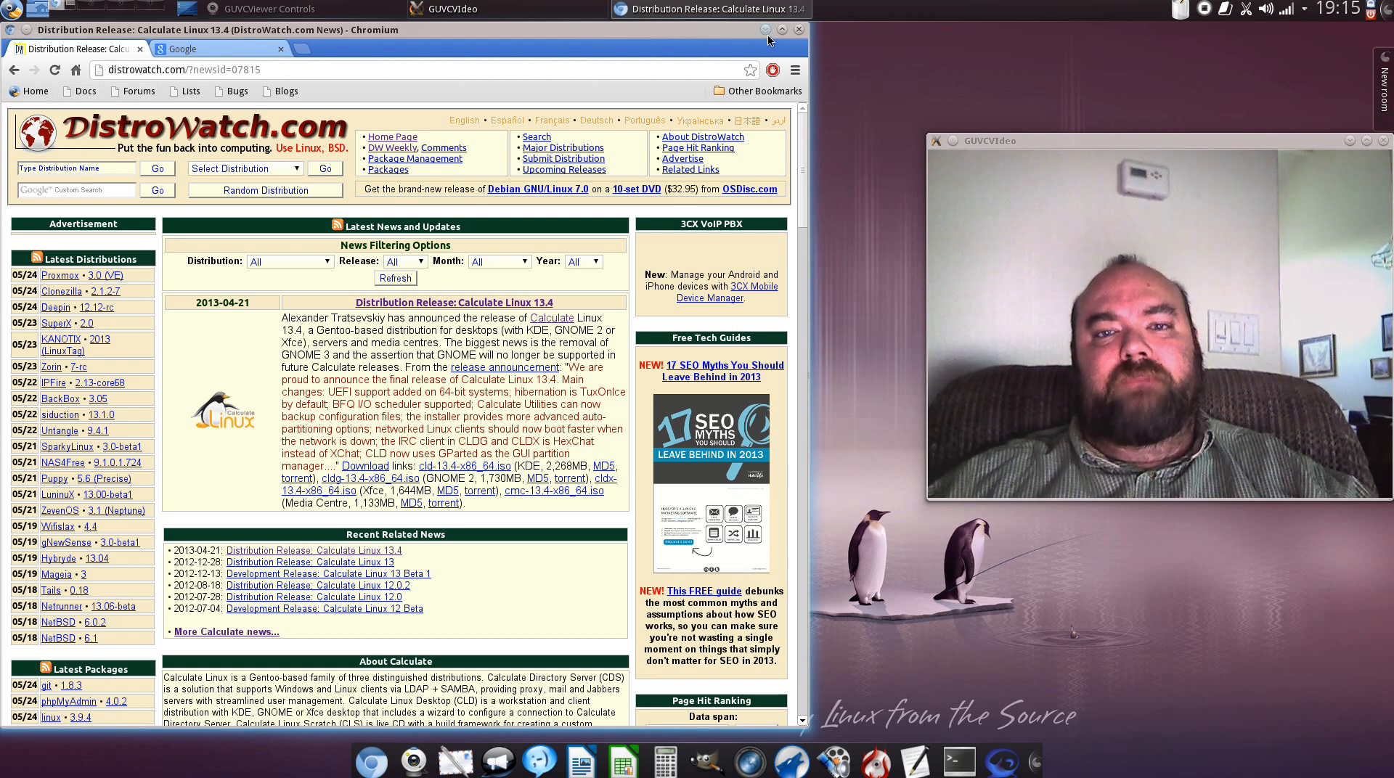
- Minimise Chromium and browse the classic application menu's category submenus
{"action": "left_click", "coordinate": [10, 8]}
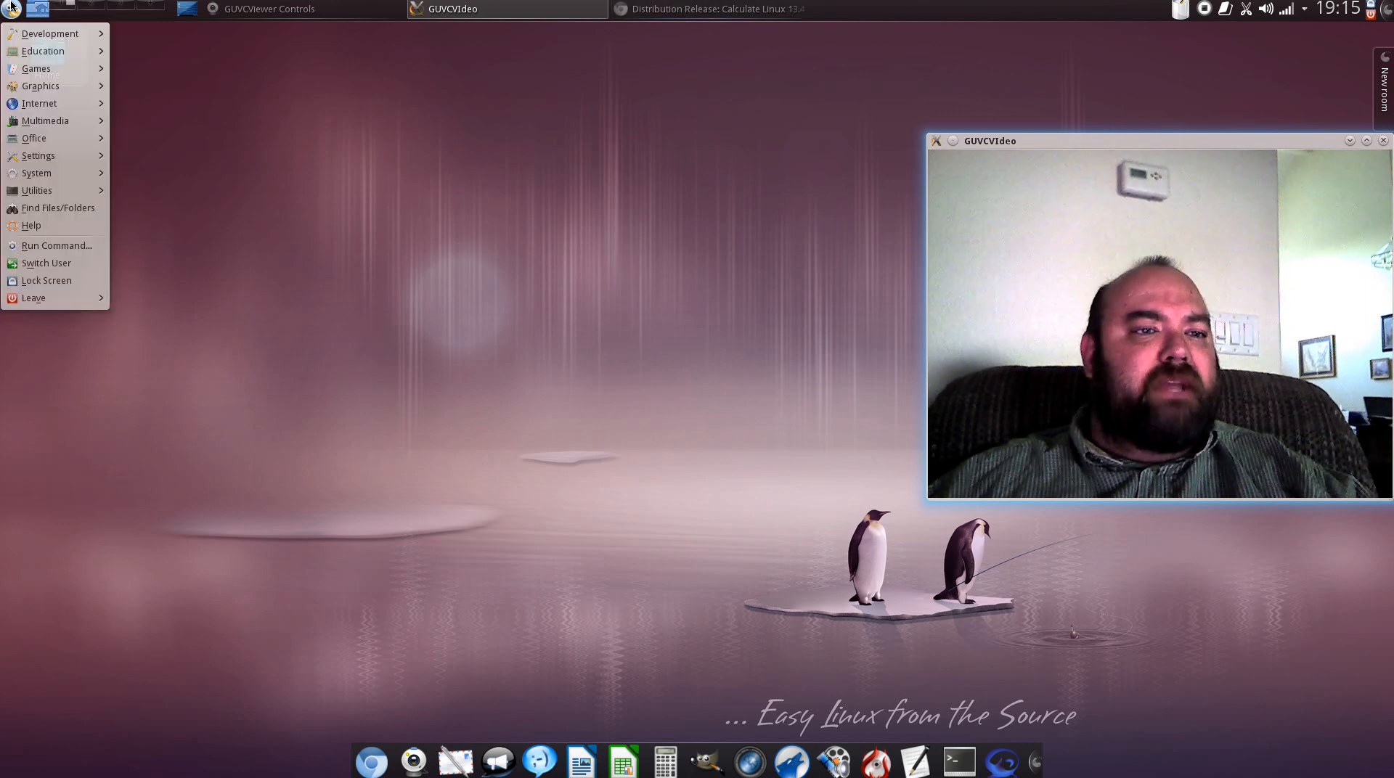
{"action": "left_click", "coordinate": [49, 34]}
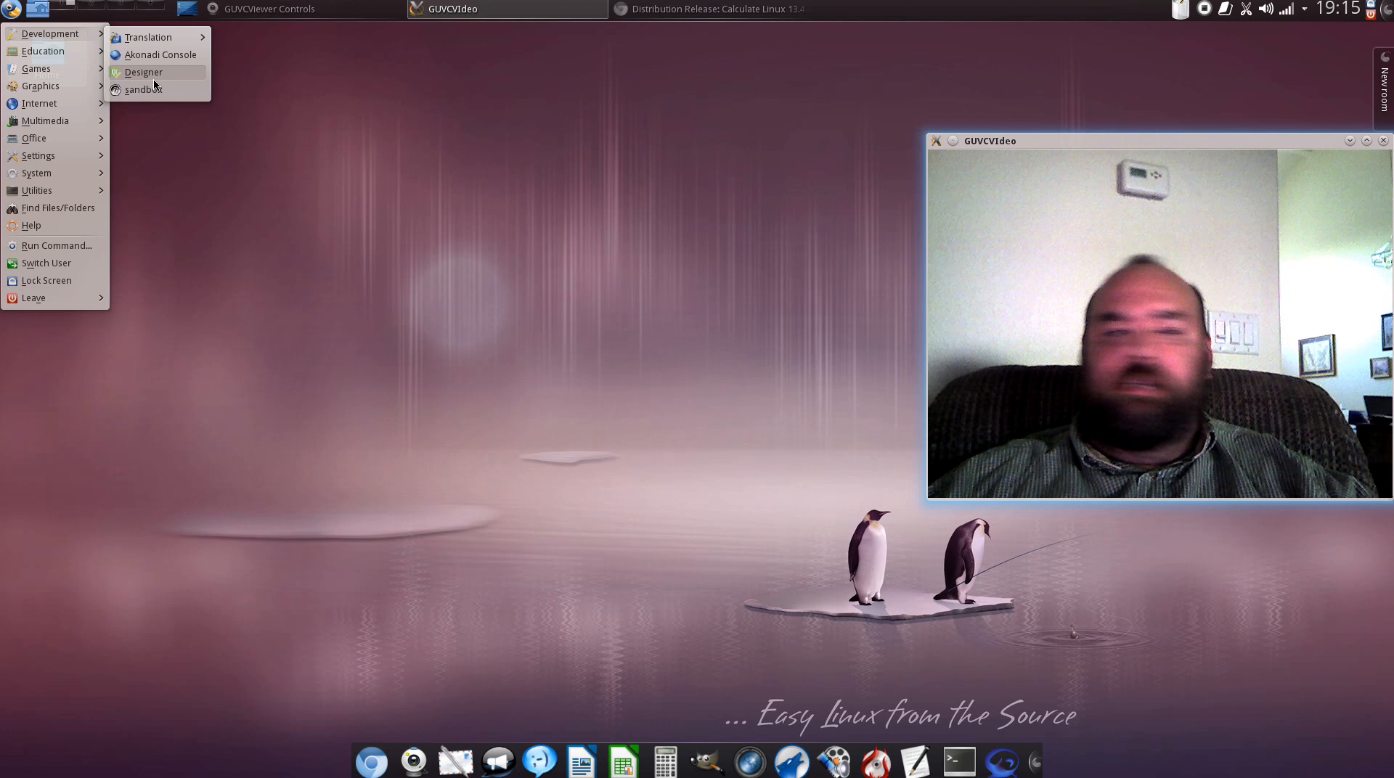
{"action": "mouse_move", "coordinate": [35, 69]}
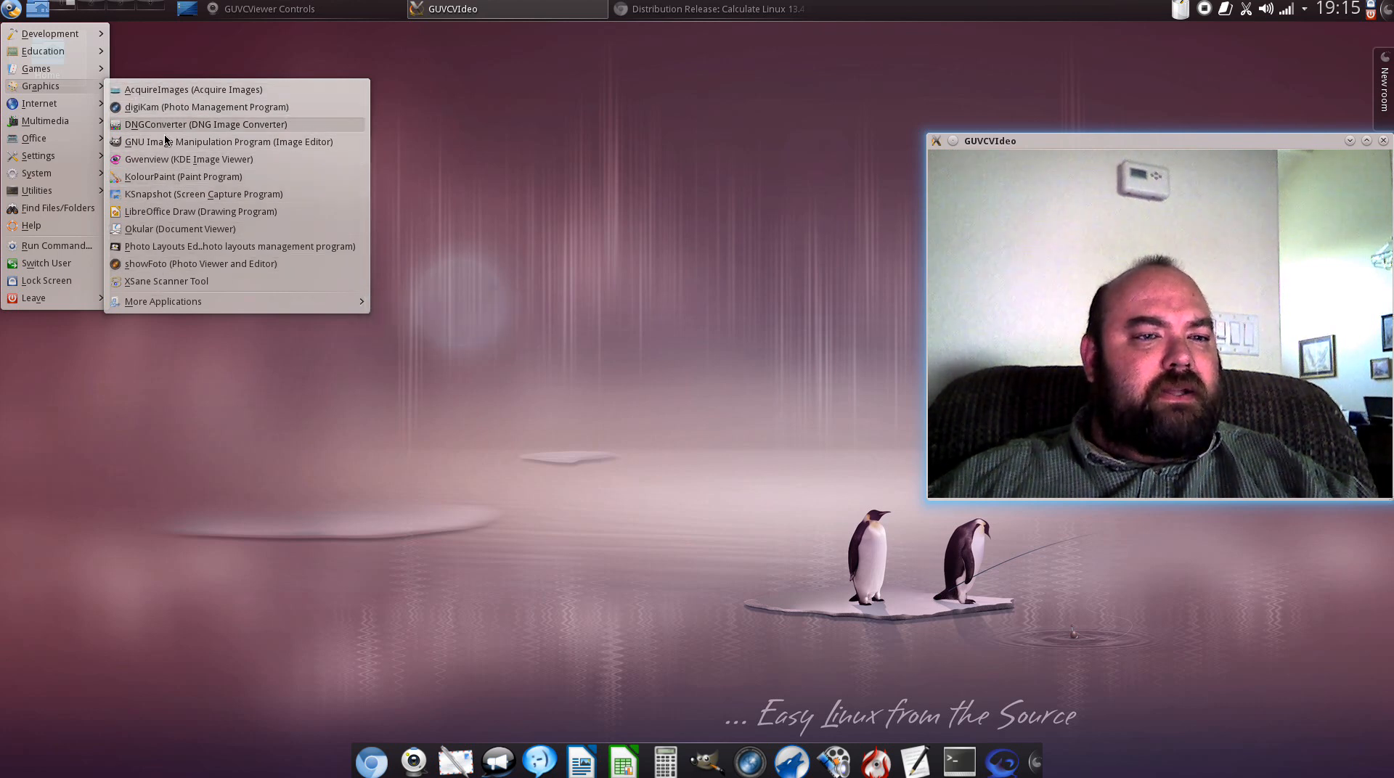
{"action": "mouse_move", "coordinate": [166, 208]}
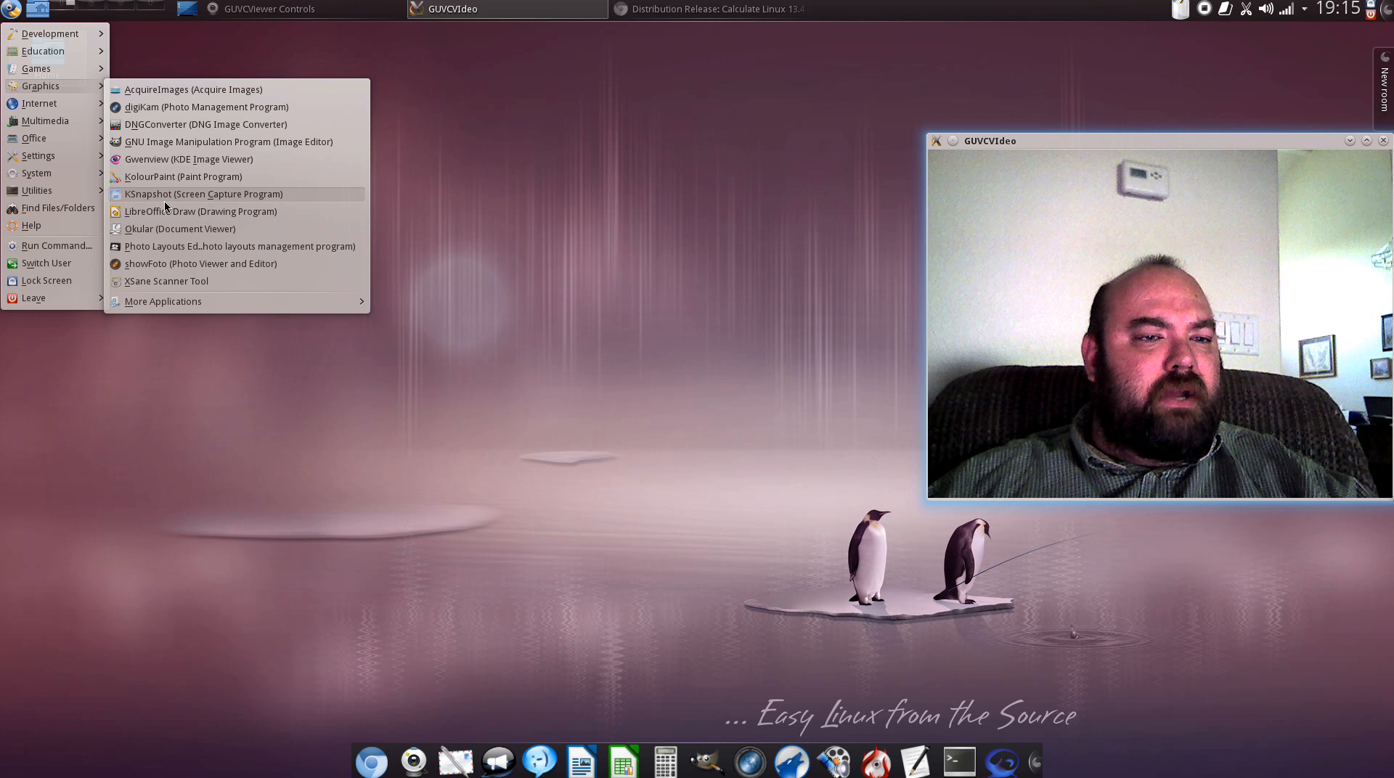
{"action": "mouse_move", "coordinate": [178, 276]}
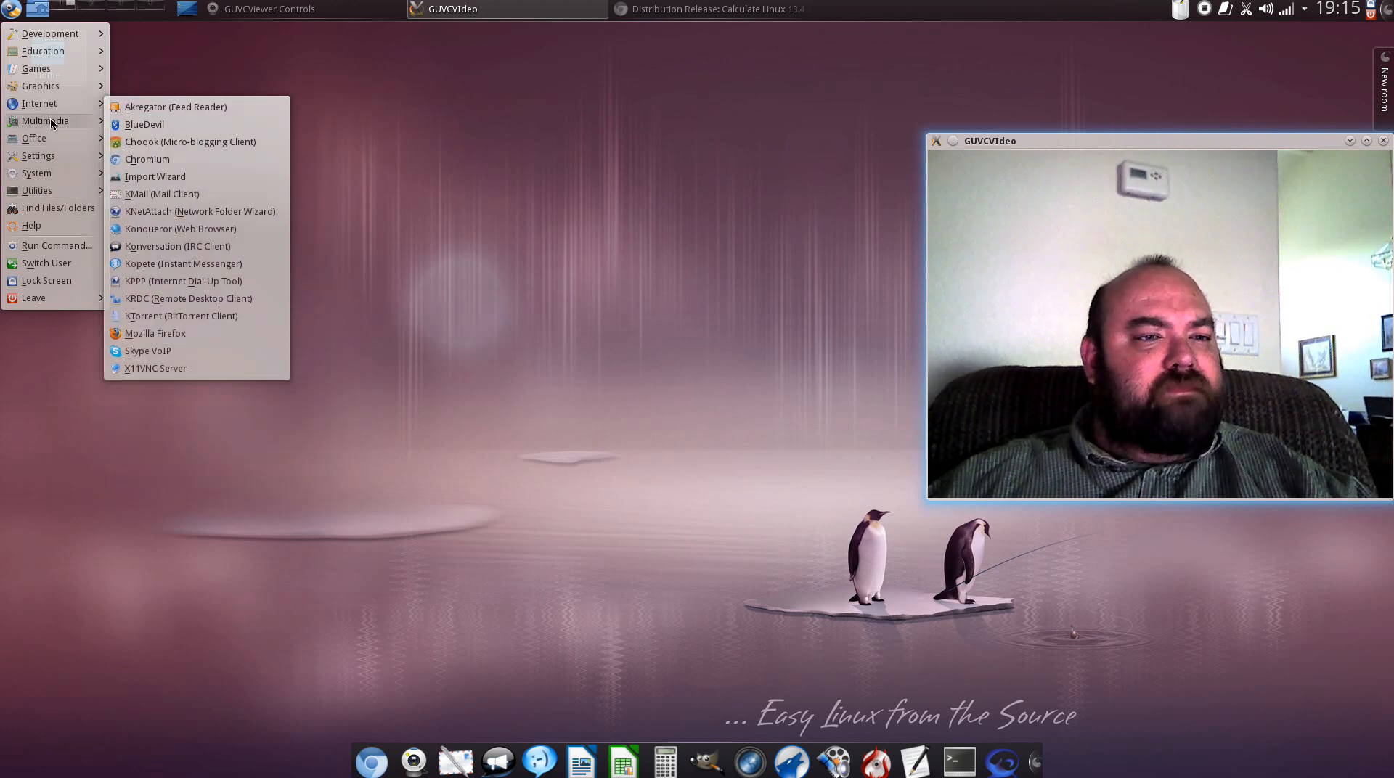
{"action": "mouse_move", "coordinate": [51, 104]}
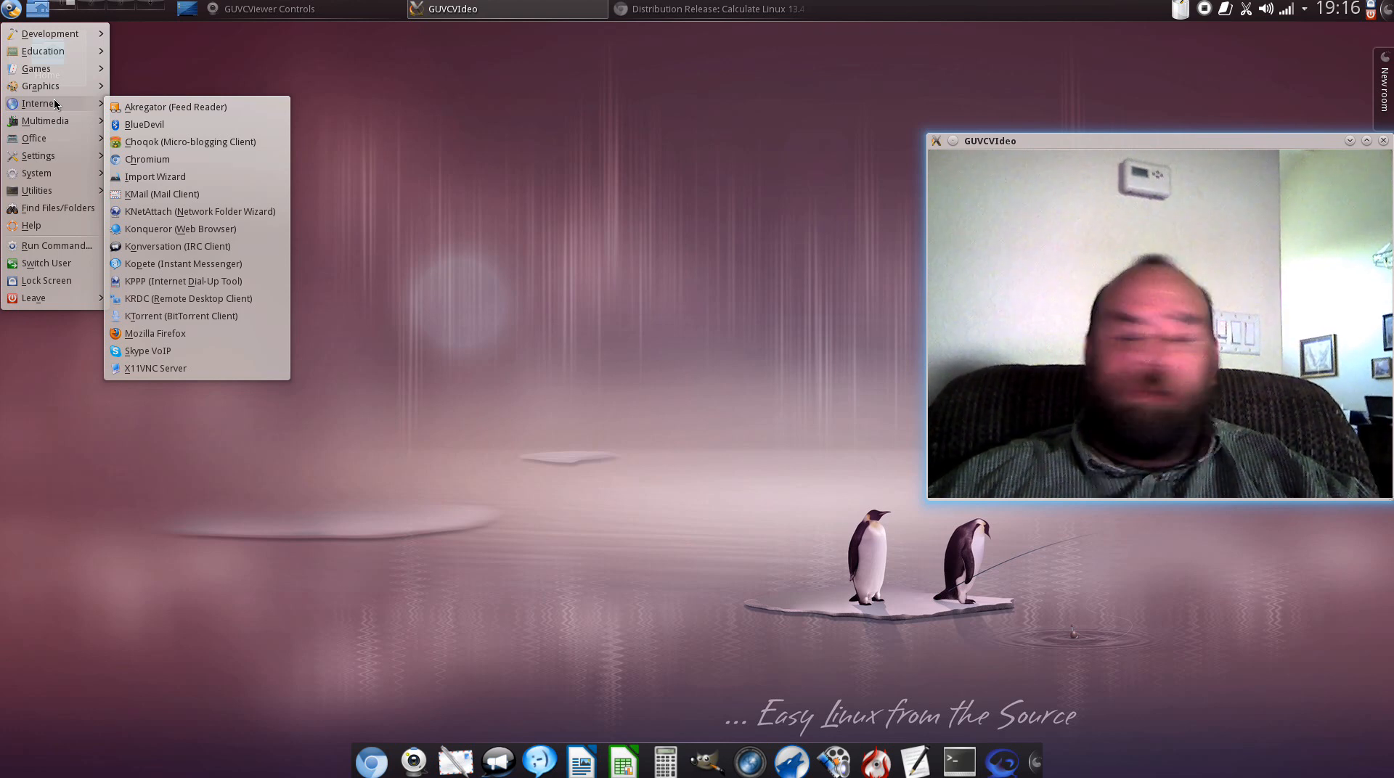
{"action": "mouse_move", "coordinate": [143, 206]}
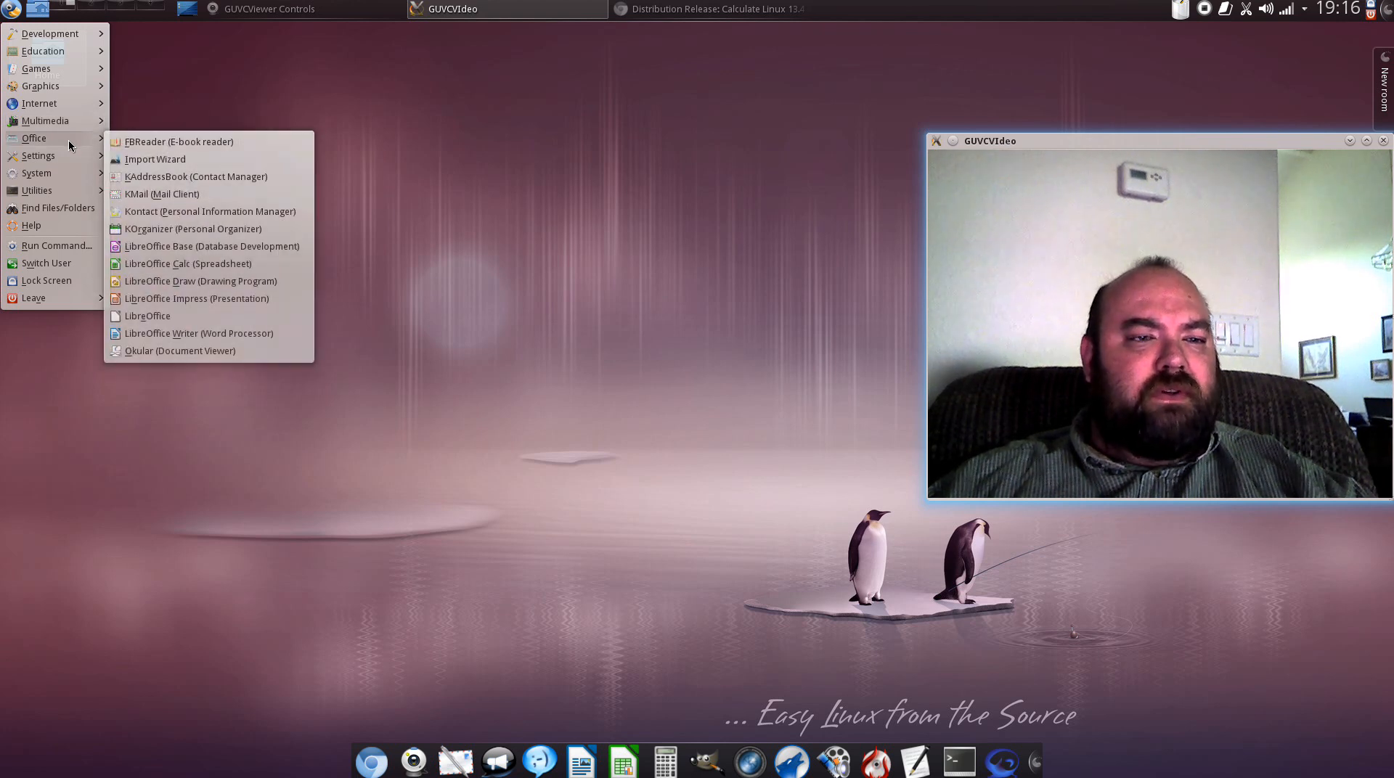
{"action": "mouse_move", "coordinate": [142, 147]}
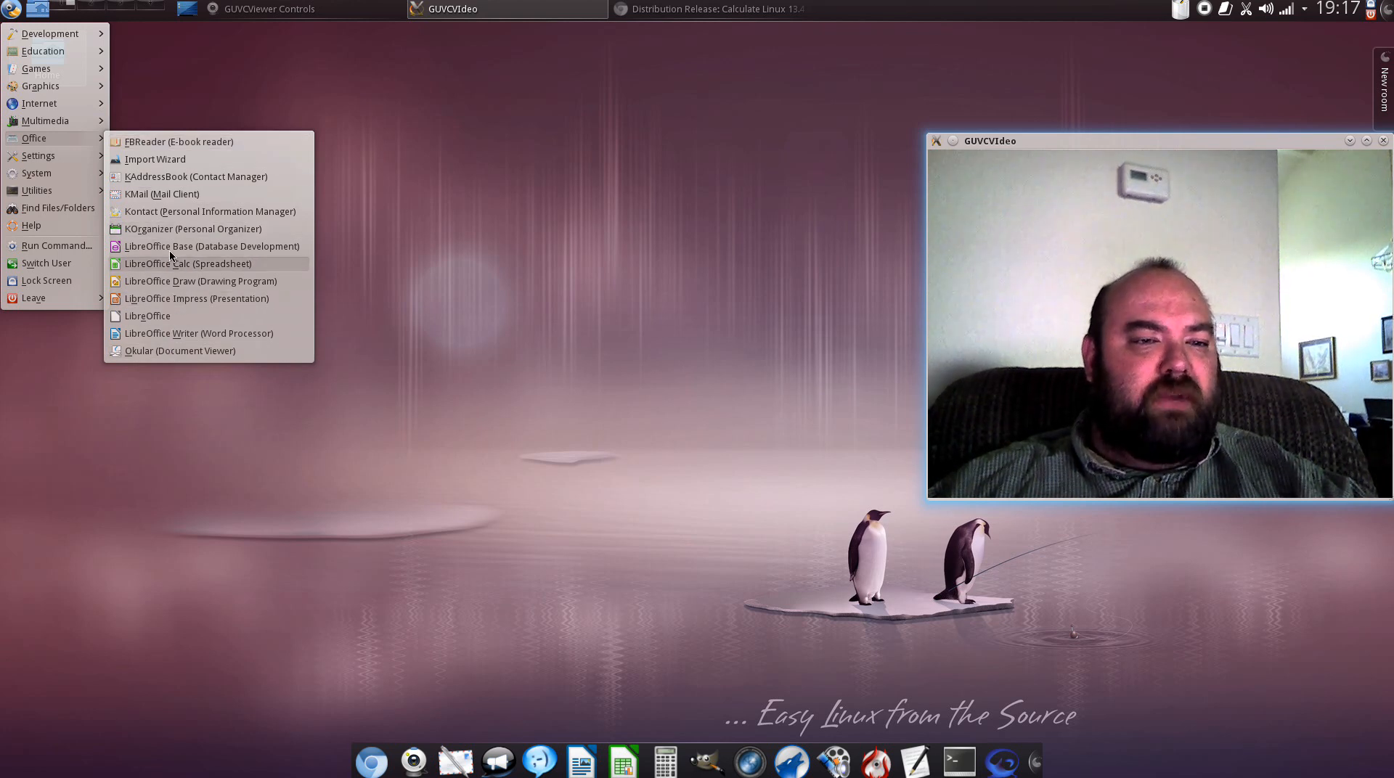
{"action": "mouse_move", "coordinate": [181, 219]}
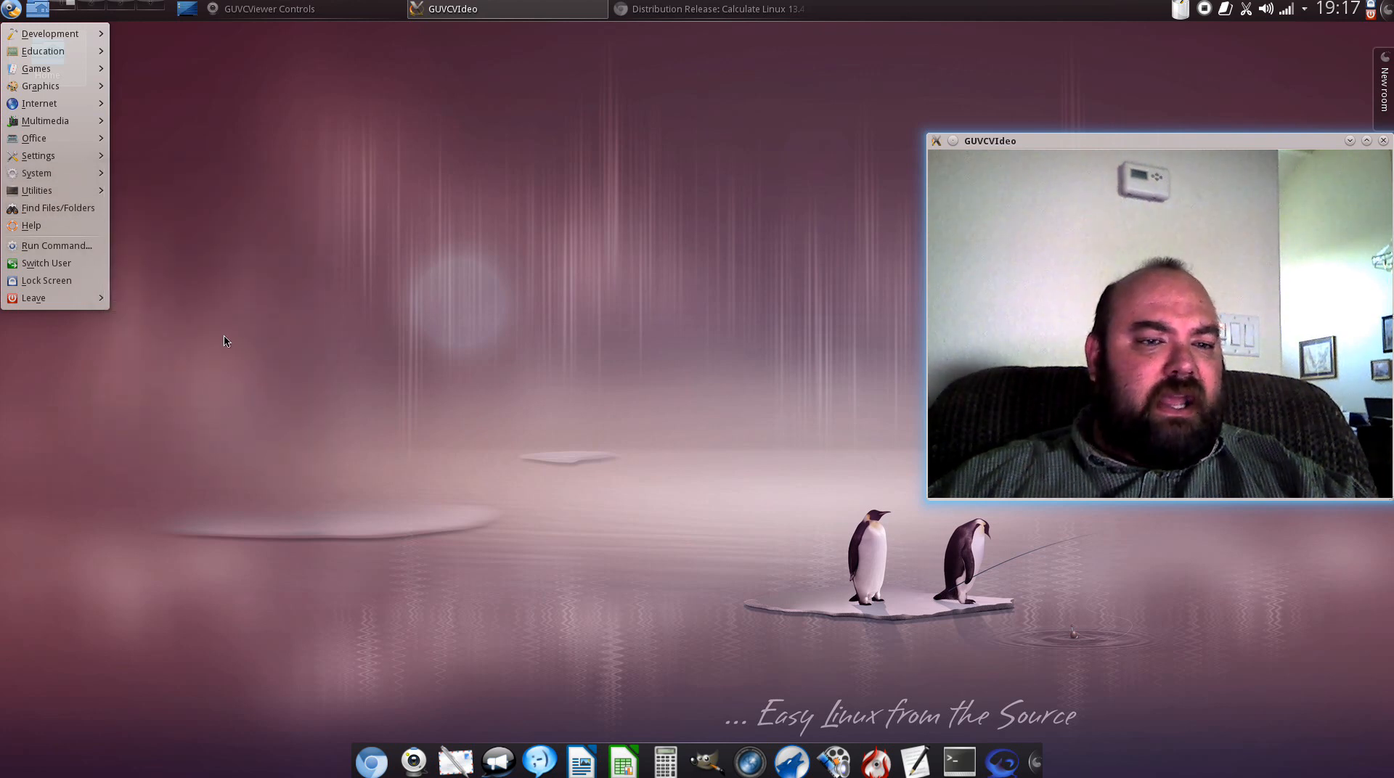
{"action": "mouse_move", "coordinate": [583, 437]}
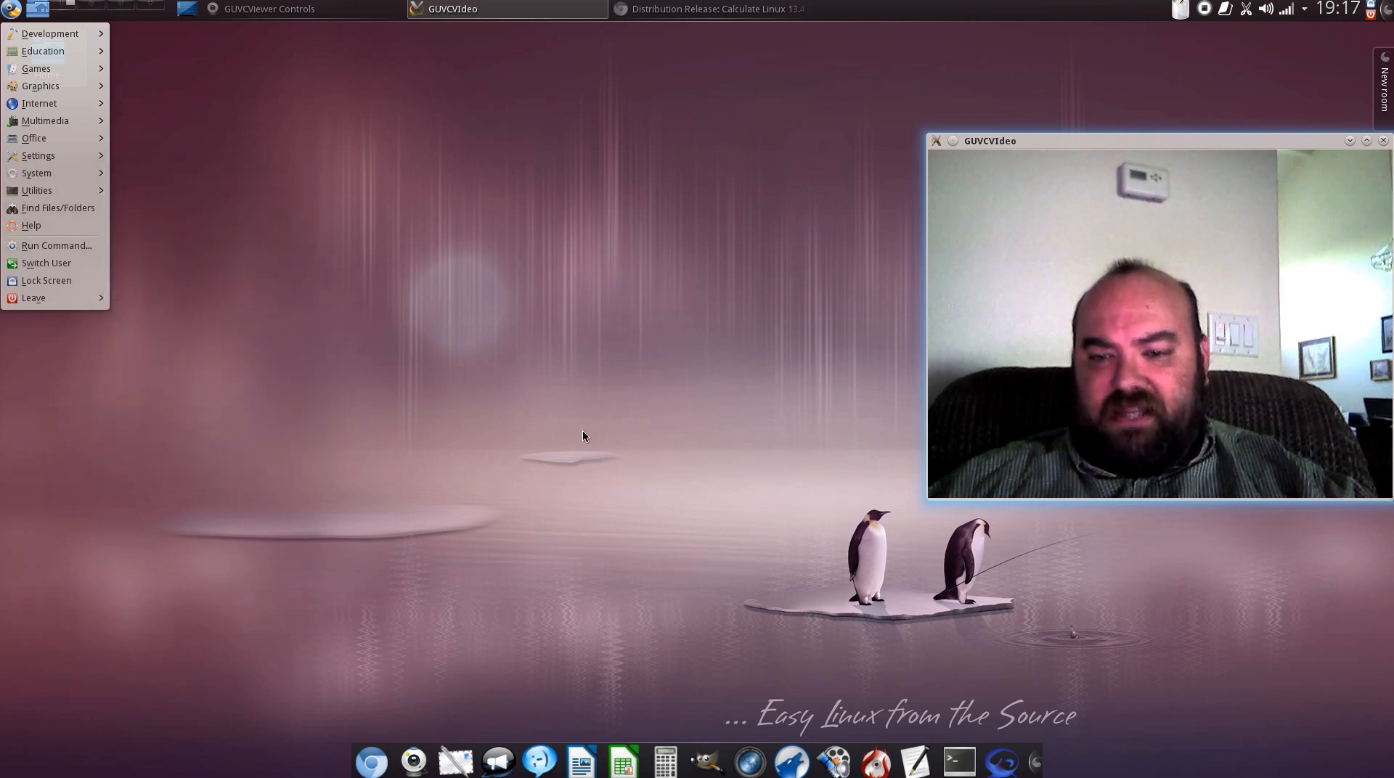
{"action": "mouse_move", "coordinate": [699, 572]}
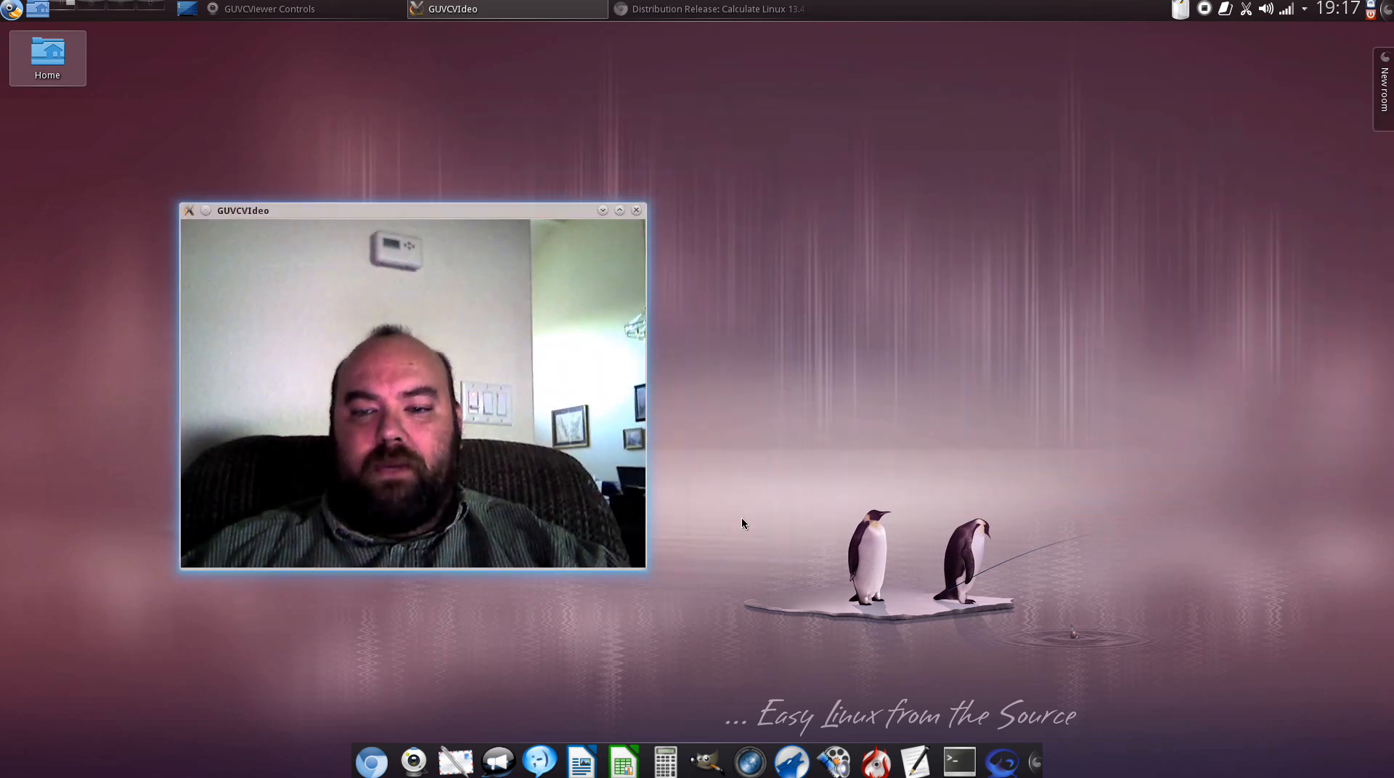
{"action": "mouse_move", "coordinate": [705, 721]}
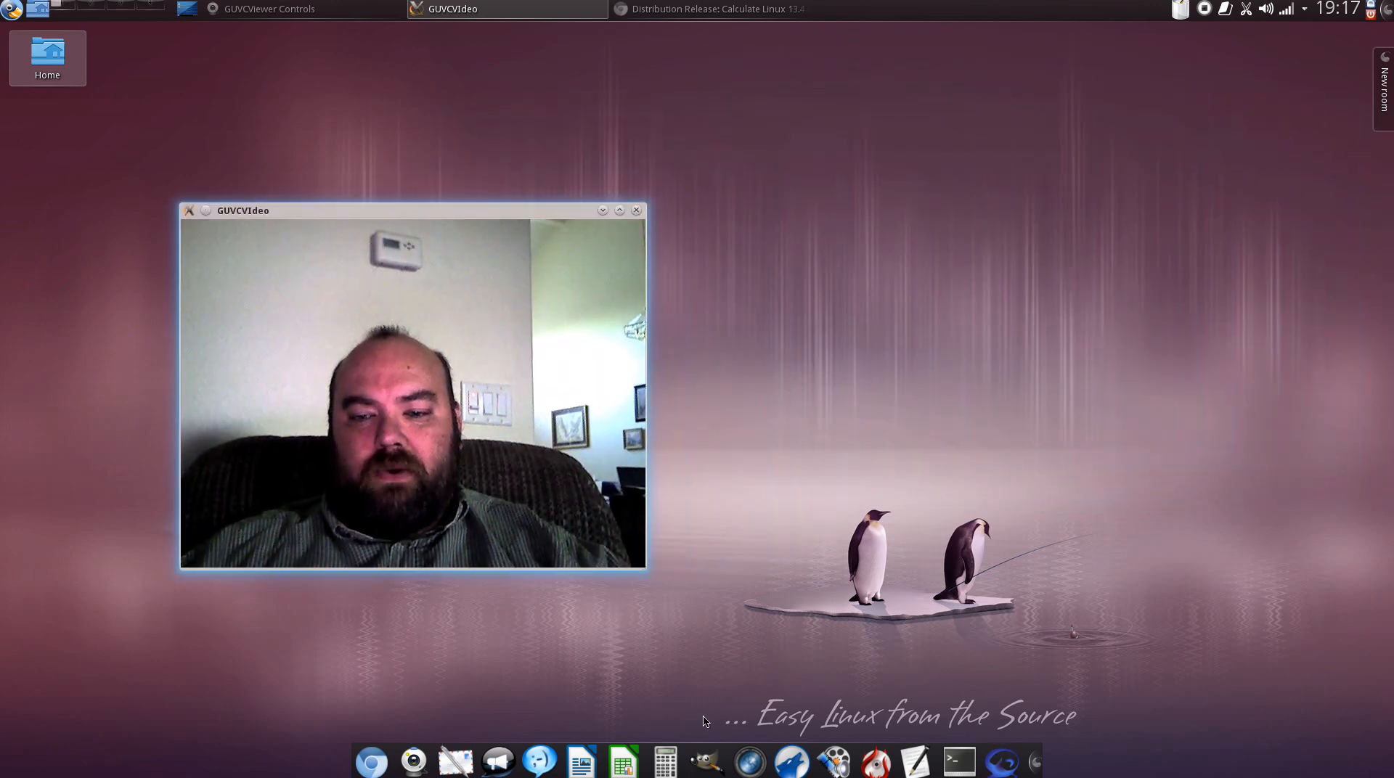
{"action": "mouse_move", "coordinate": [729, 761]}
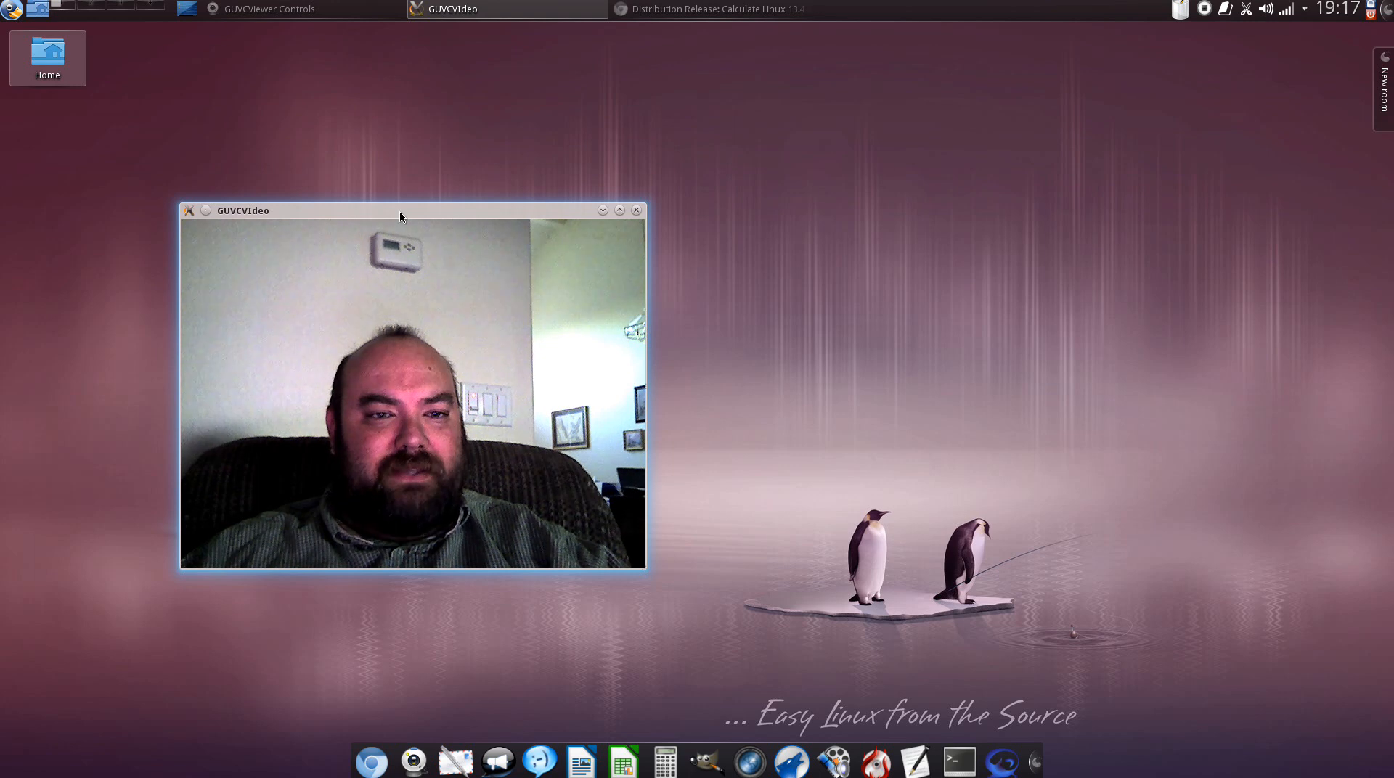
- Move the GUVCVideo camera viewer window to the right side of the desktop
{"action": "left_click_drag", "start_coordinate": [400, 211], "coordinate": [1141, 167]}
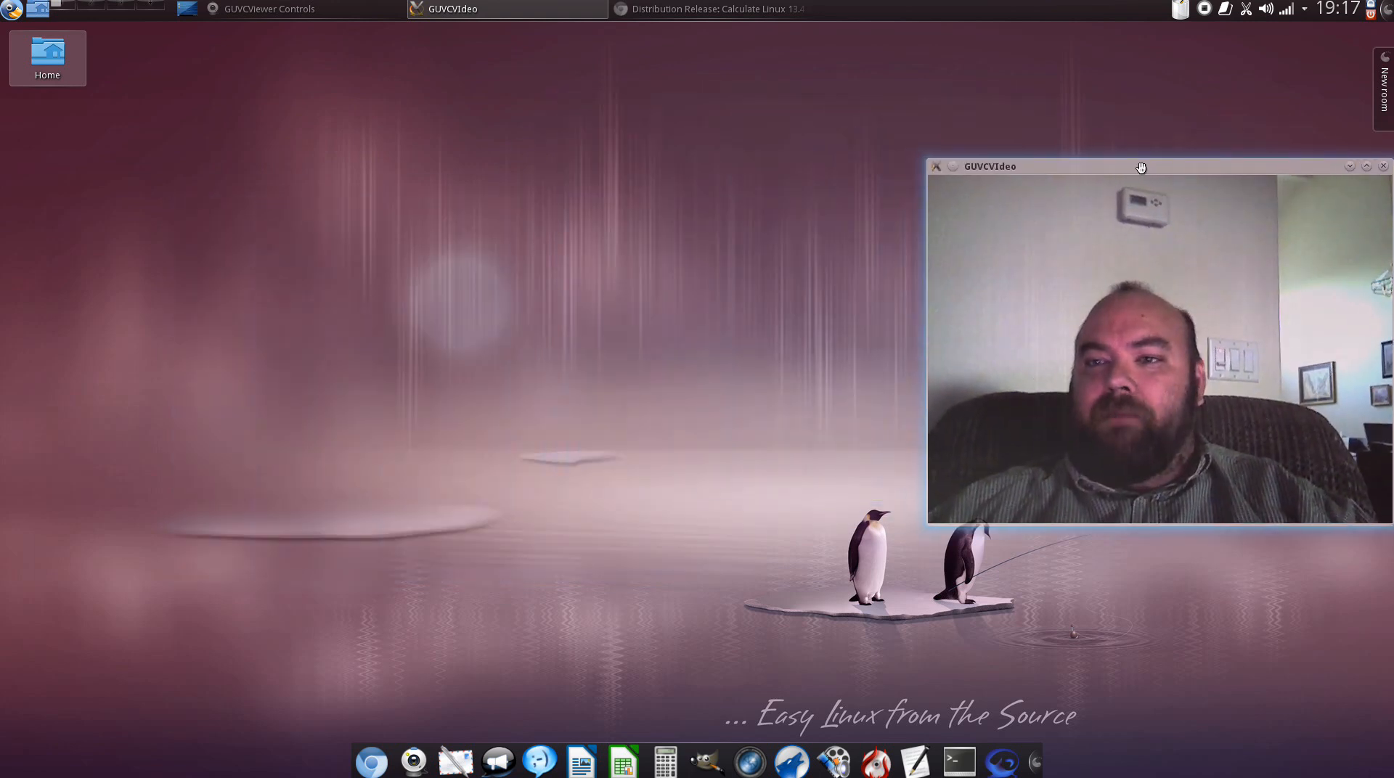
{"action": "mouse_move", "coordinate": [439, 102]}
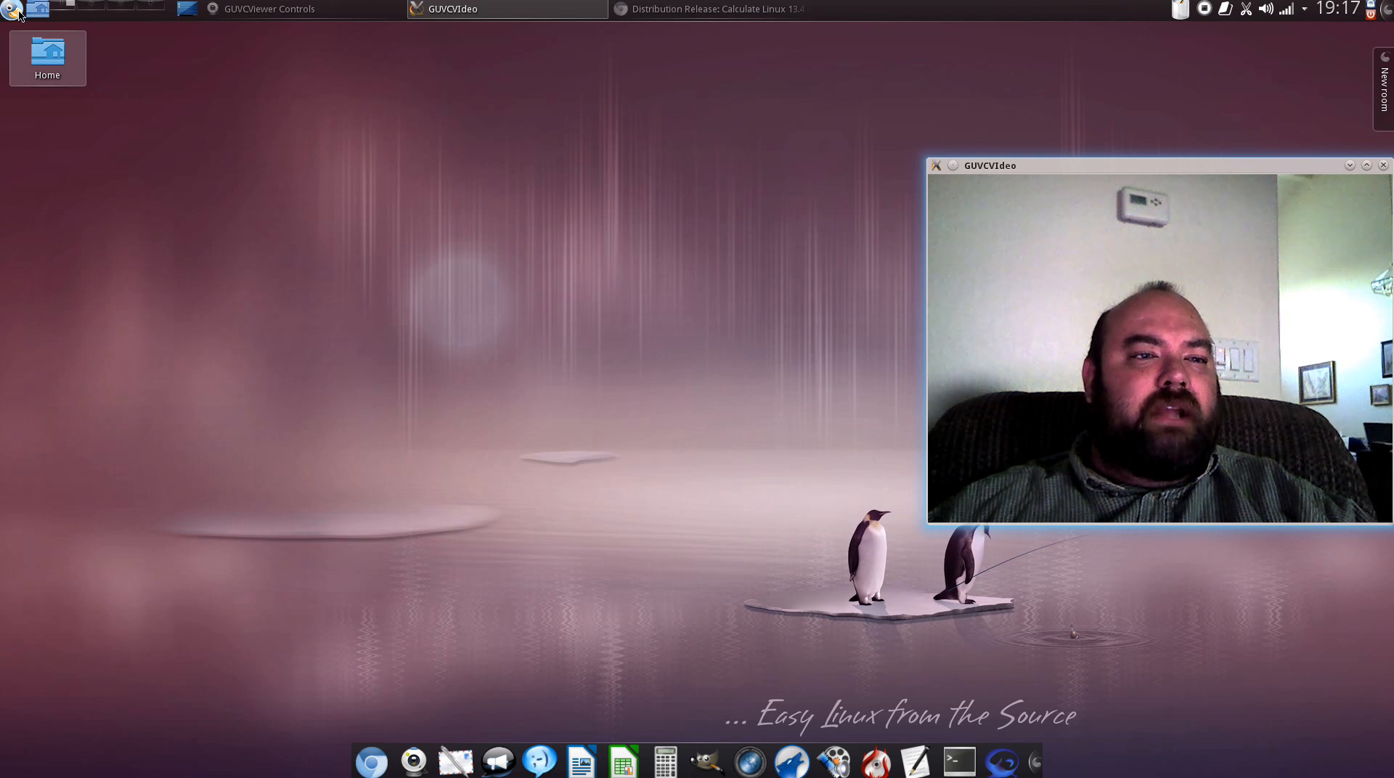
- Launch a Konsole terminal from the launcher's Utilities submenu
{"action": "left_click", "coordinate": [8, 7]}
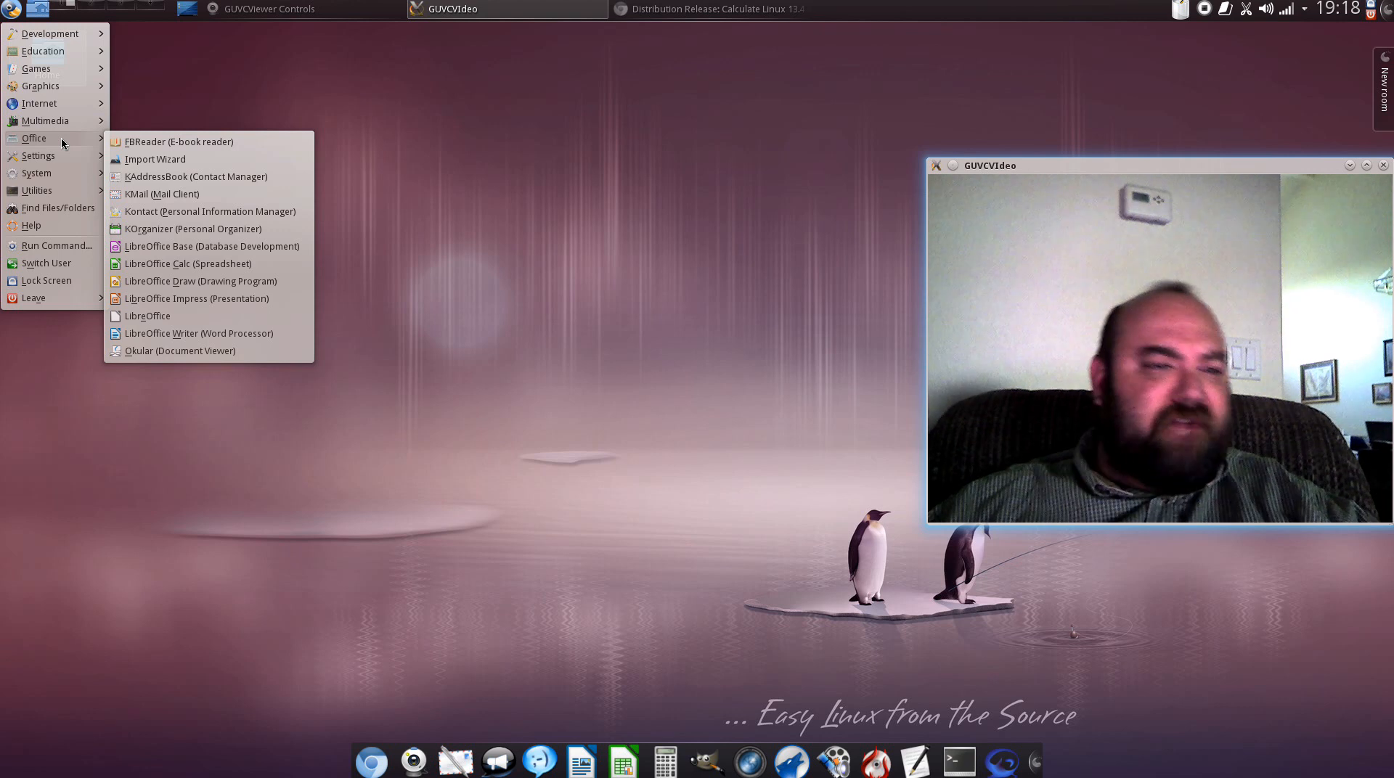
{"action": "left_click", "coordinate": [38, 191]}
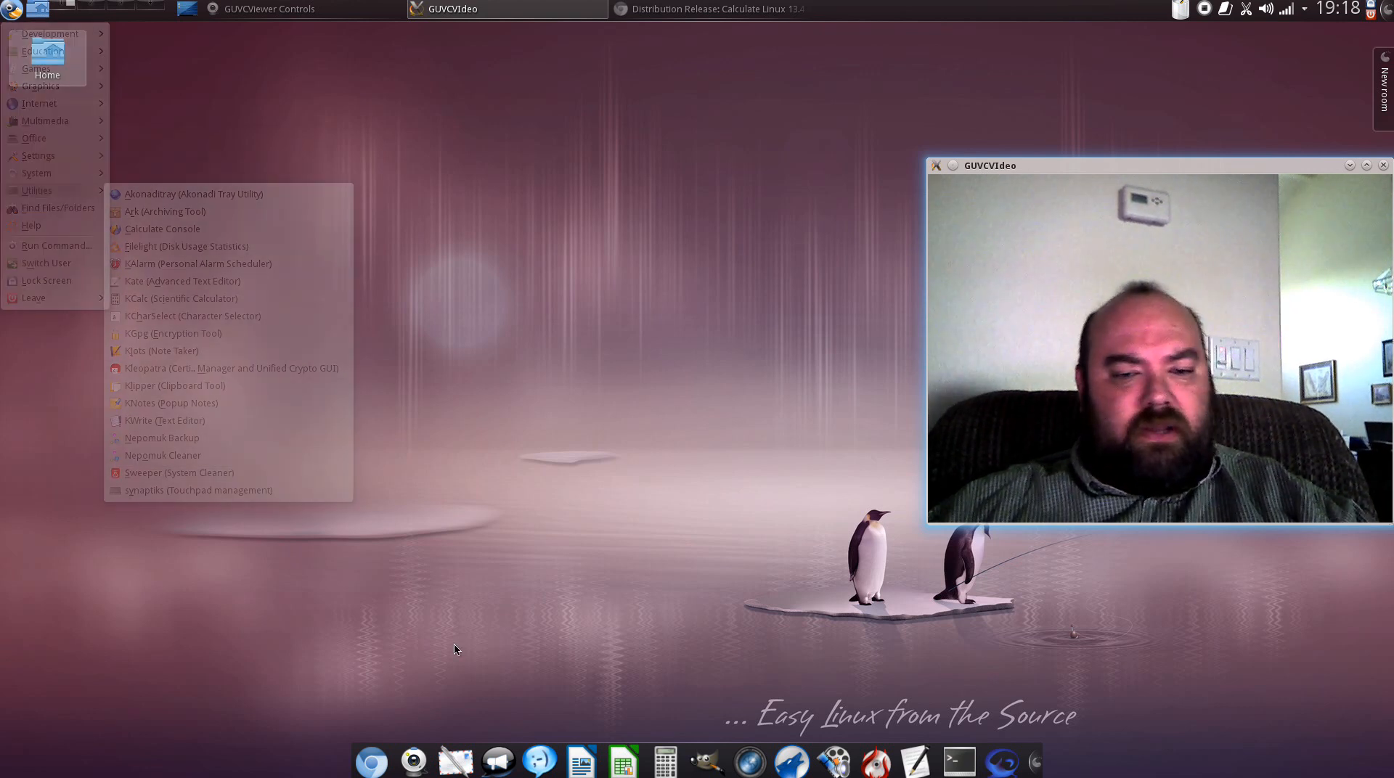
{"action": "left_click", "coordinate": [957, 761]}
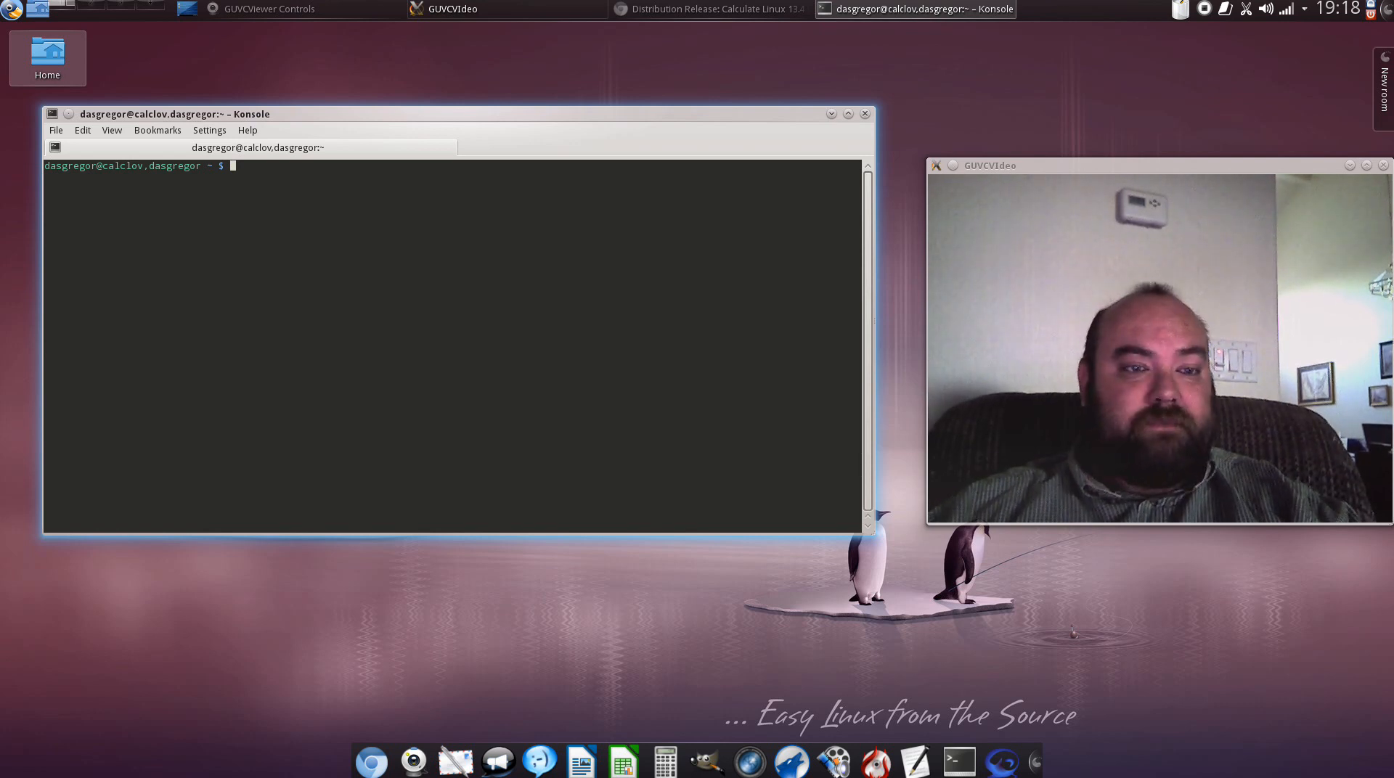
- Type 'emerge -va' at the prompt, then close Konsole without running it
{"action": "type", "text": "e"}
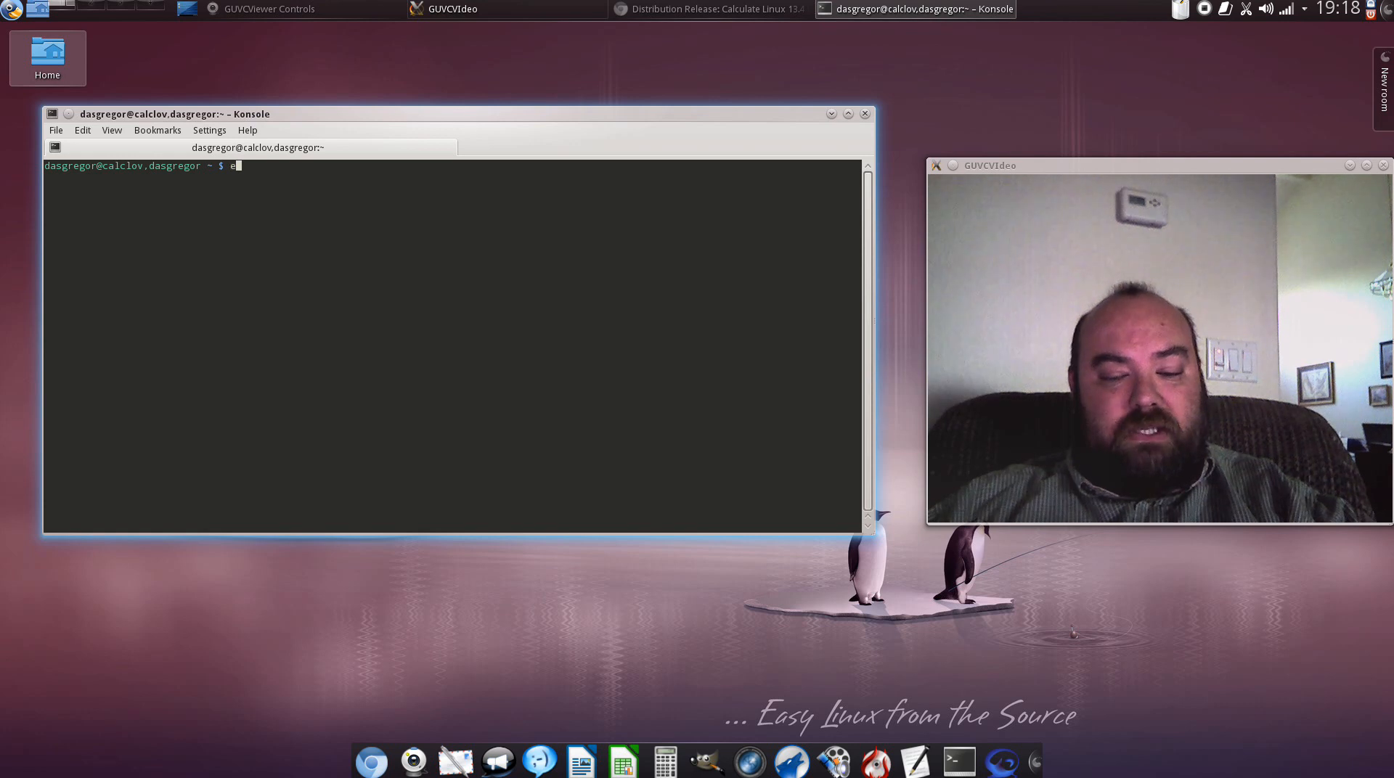
{"action": "type", "text": "merge -"}
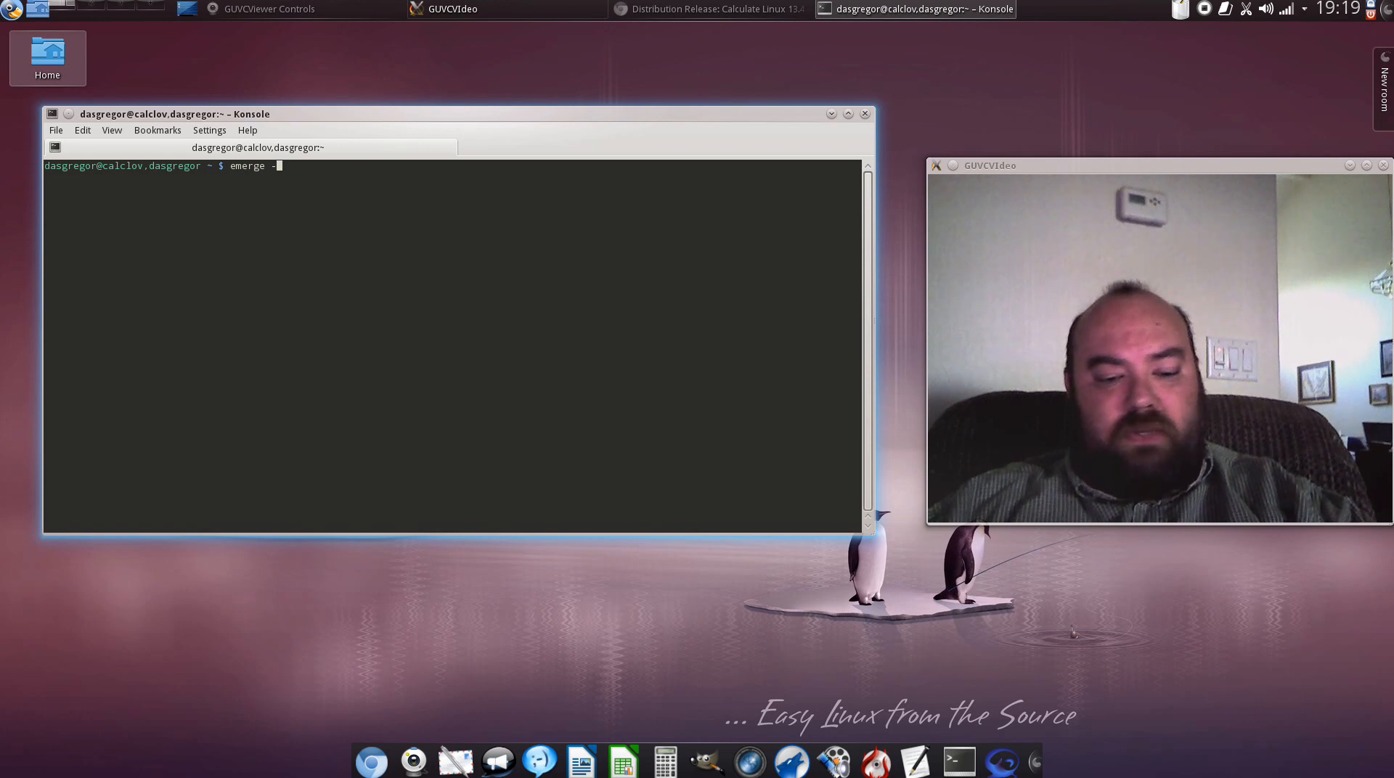
{"action": "type", "text": "va"}
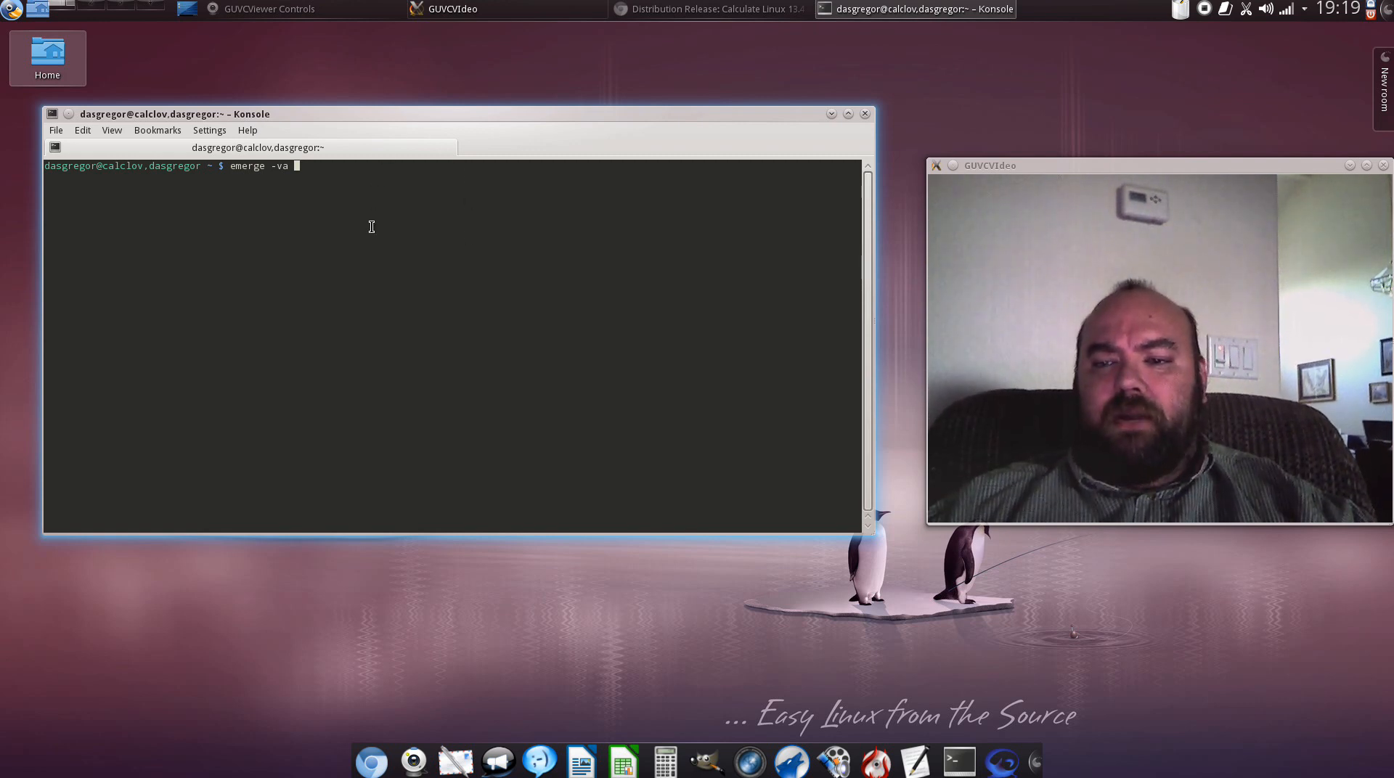
{"action": "mouse_move", "coordinate": [819, 161]}
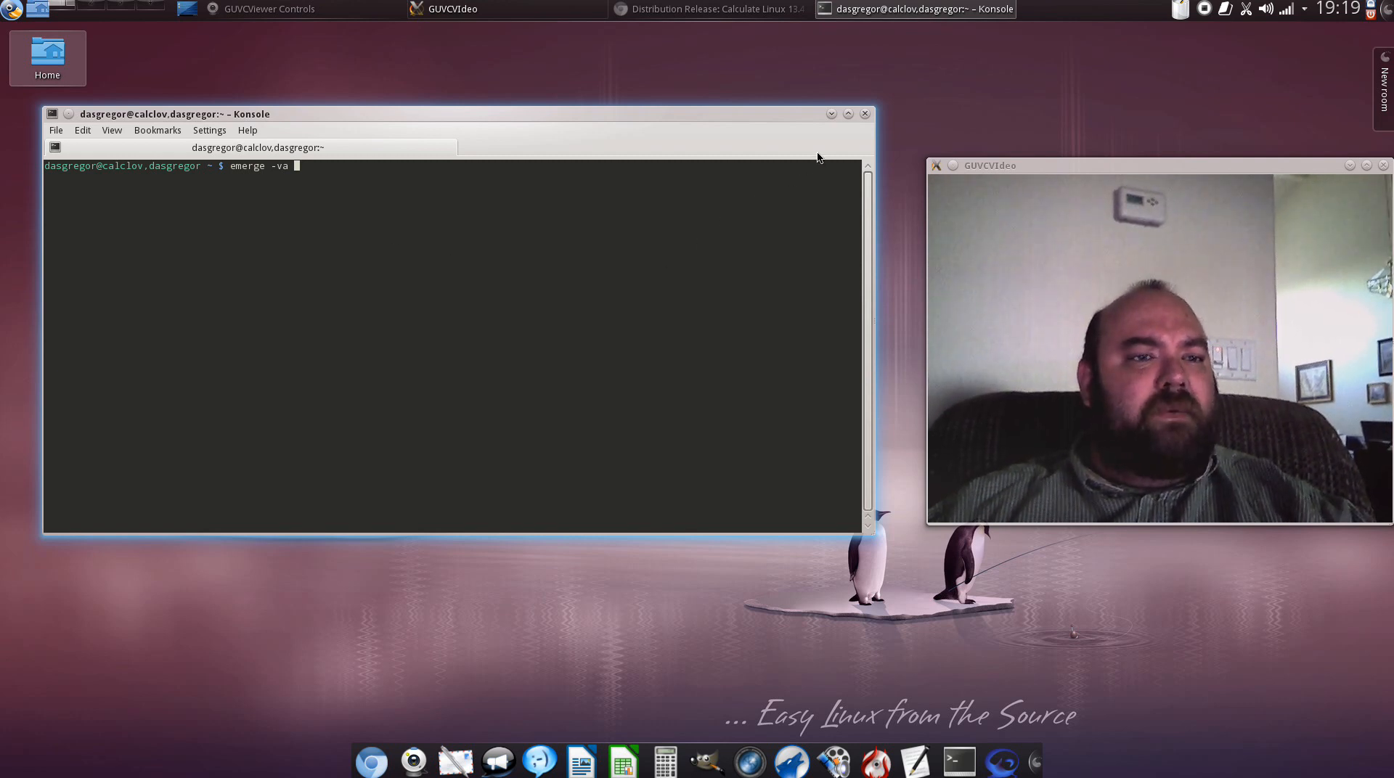
{"action": "mouse_move", "coordinate": [865, 115]}
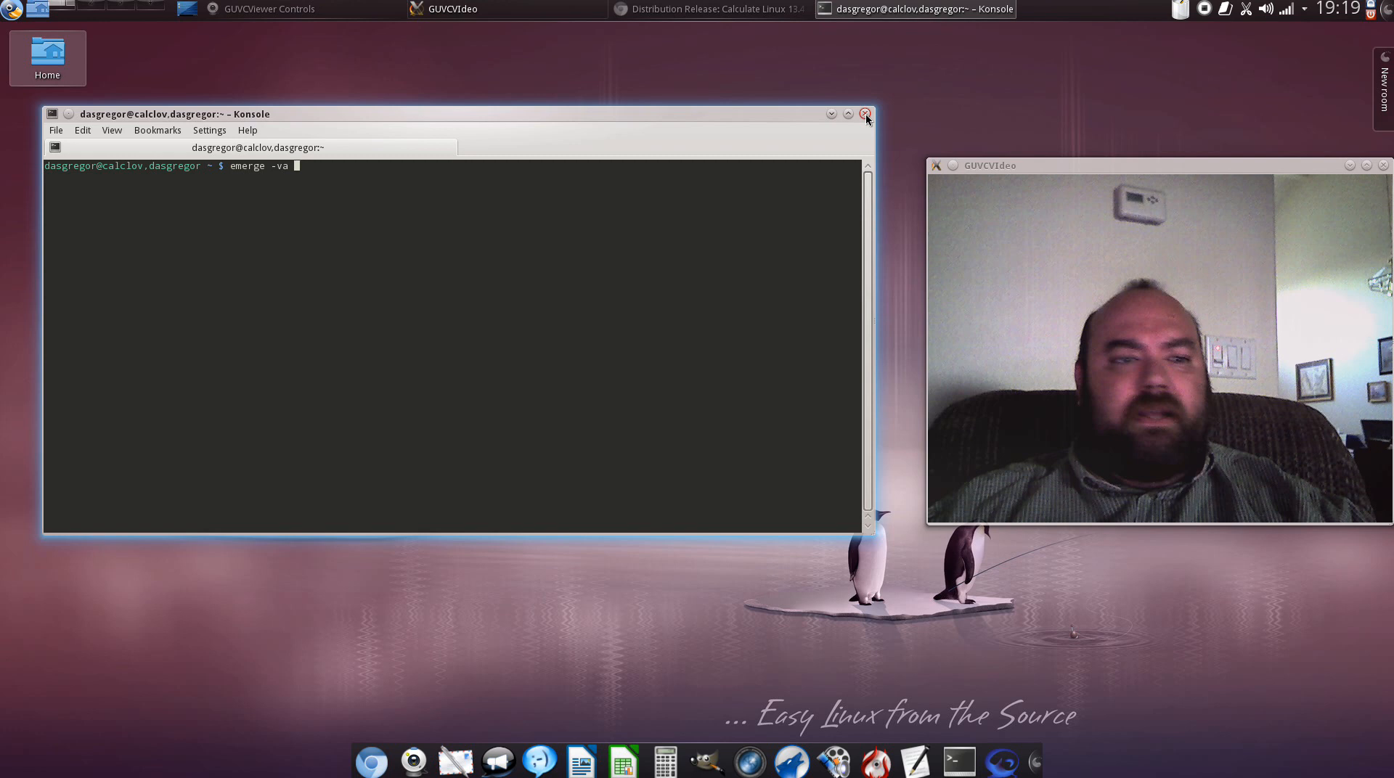
{"action": "mouse_move", "coordinate": [866, 116]}
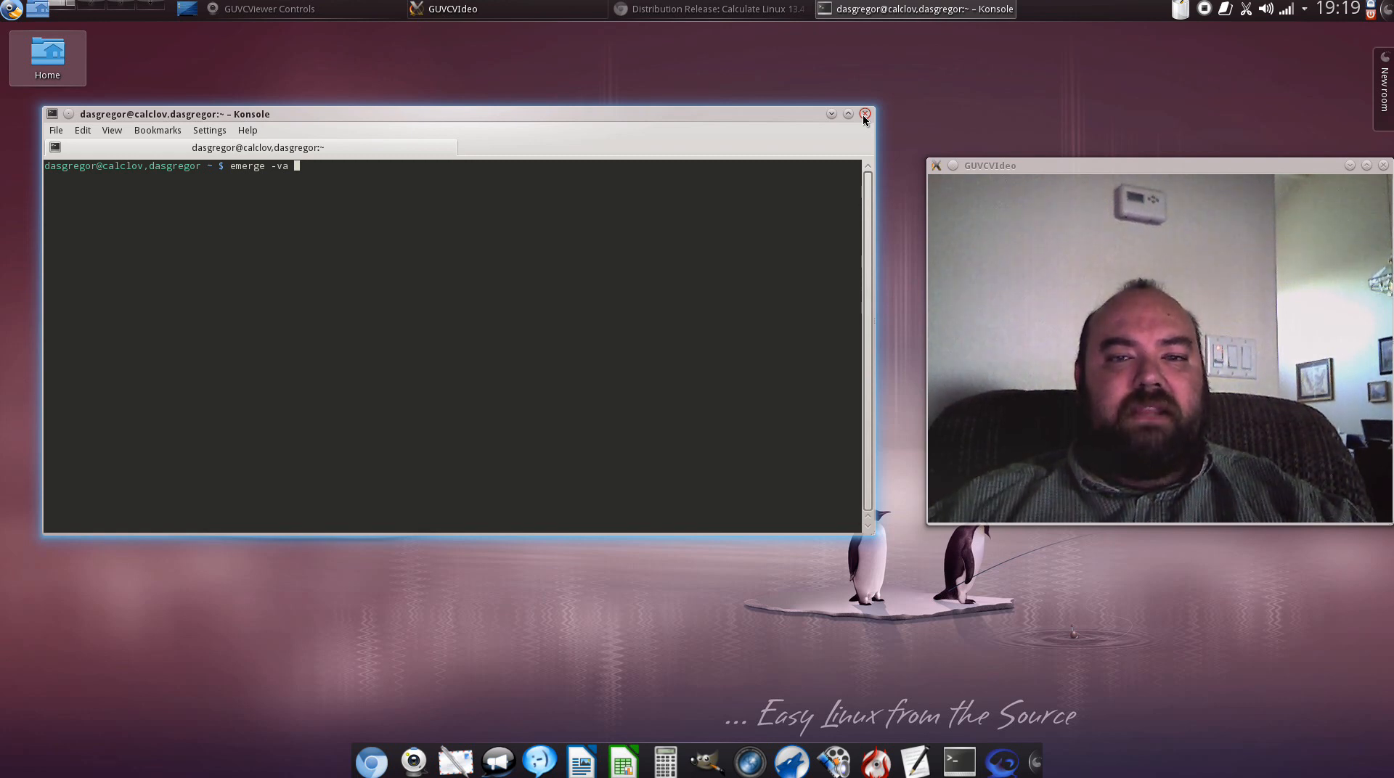
{"action": "left_click", "coordinate": [864, 113]}
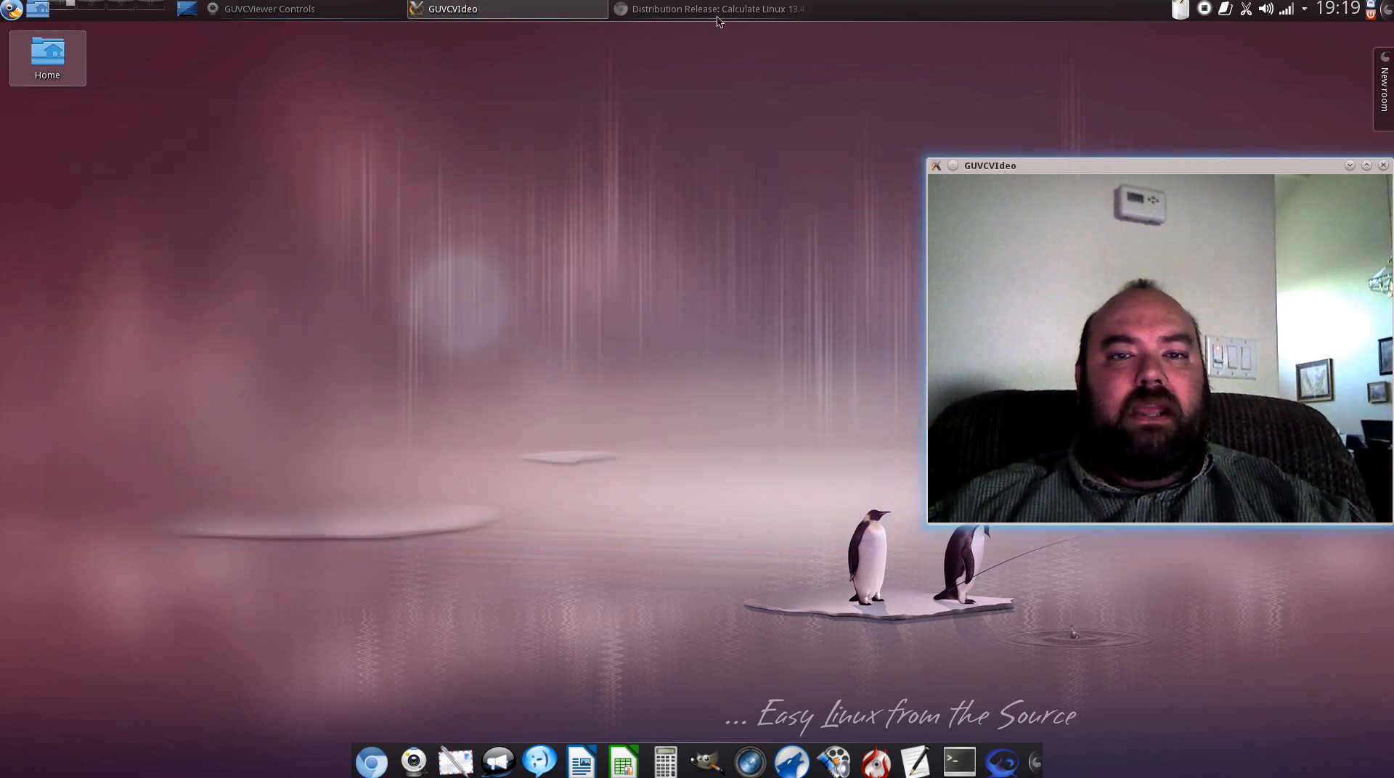
- Revisit the DistroWatch 13.4 page, close Chromium, and reach the panel clock's options
{"action": "left_click", "coordinate": [717, 10]}
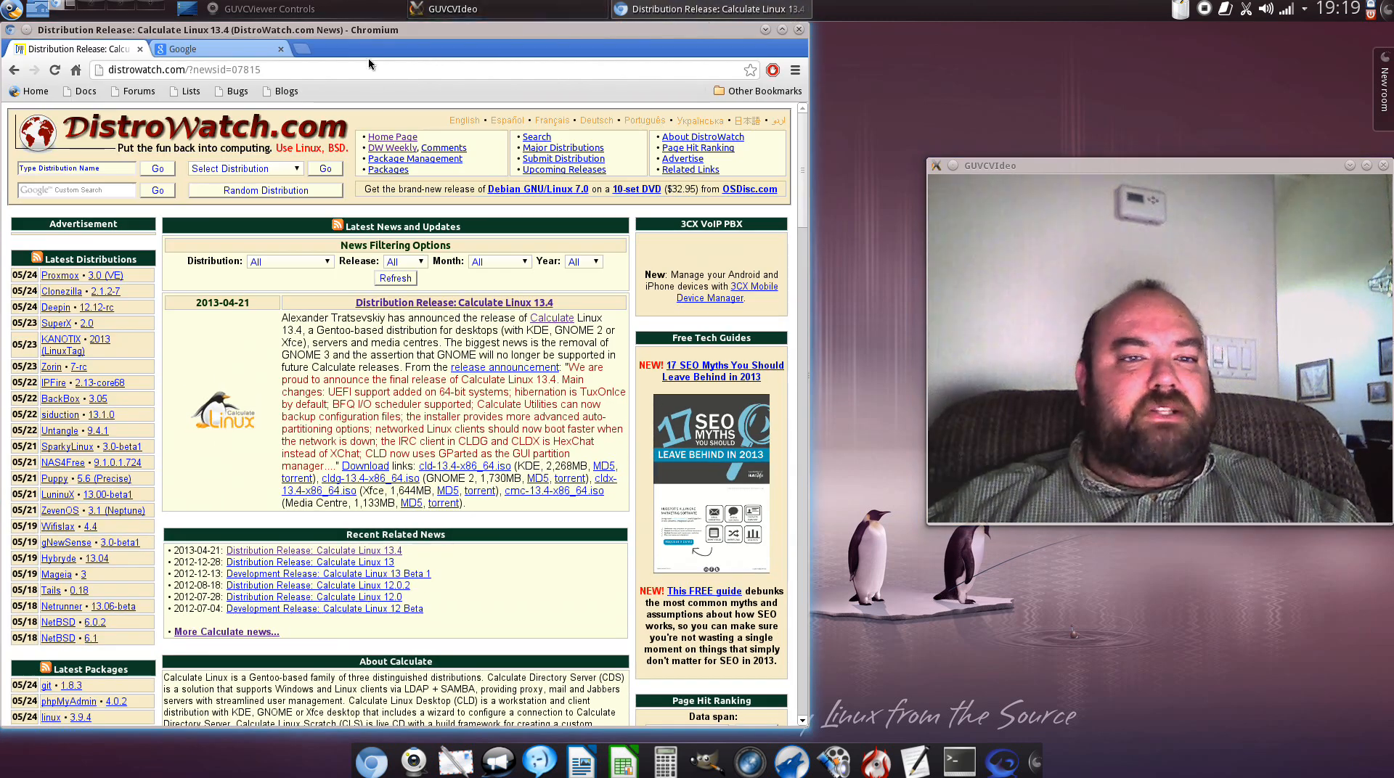
{"action": "left_click", "coordinate": [444, 70]}
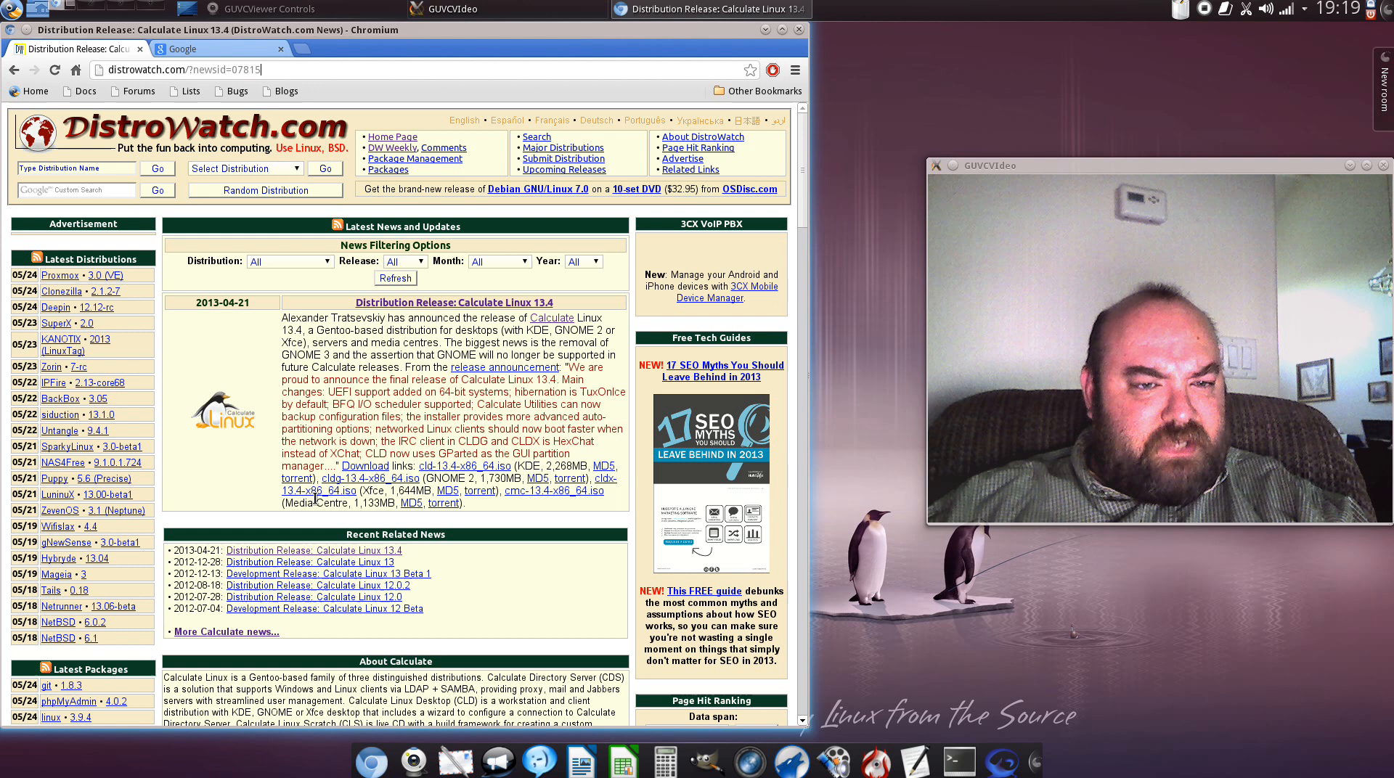
{"action": "scroll", "scroll_direction": "down", "scroll_amount": 3}
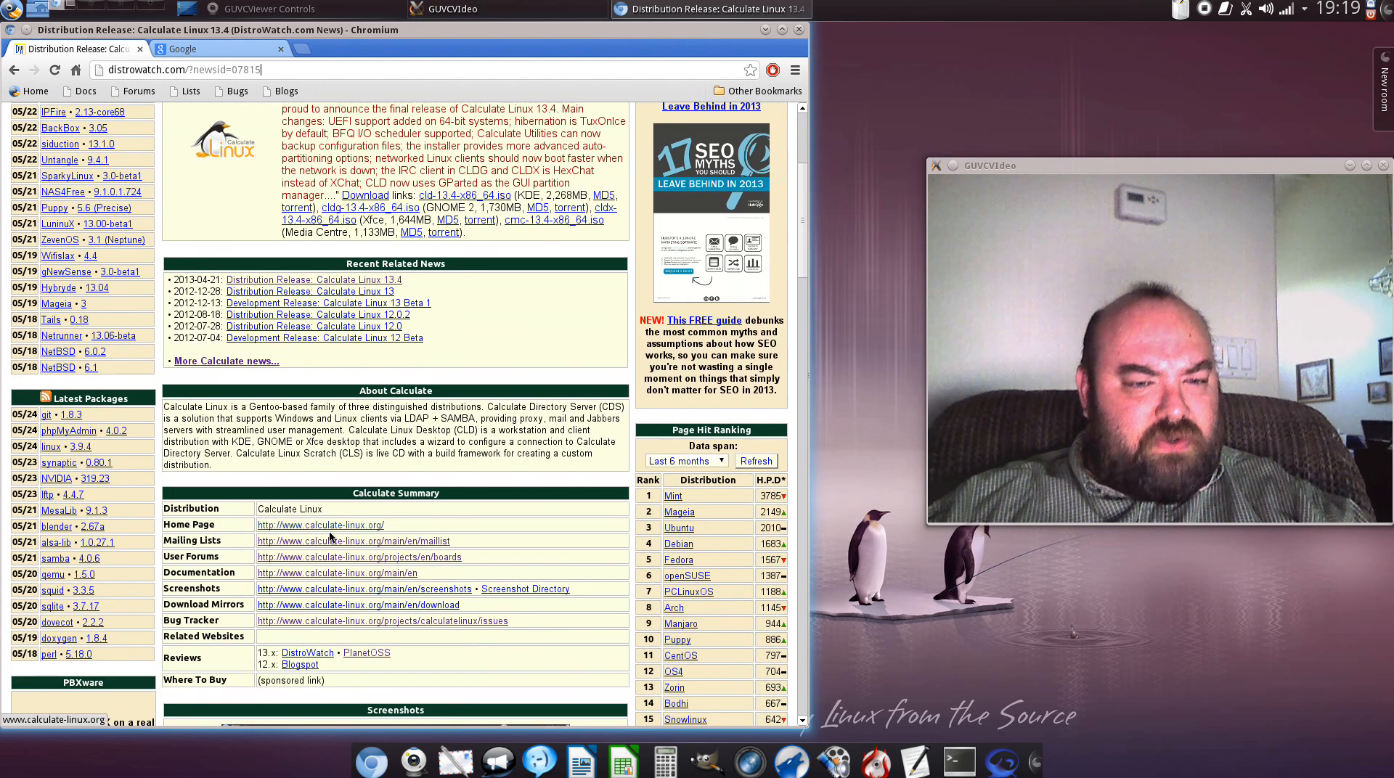
{"action": "left_click", "coordinate": [334, 525]}
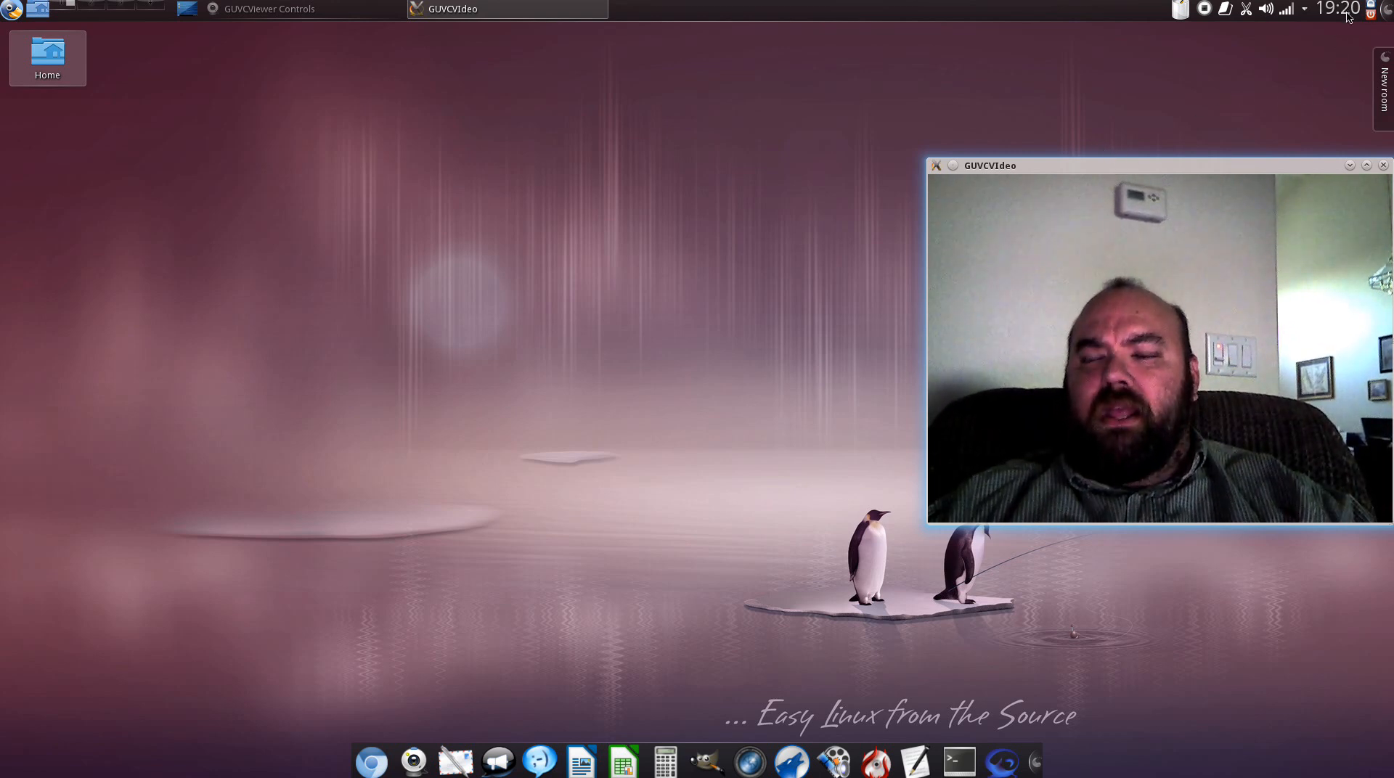
{"action": "right_click", "coordinate": [1342, 9]}
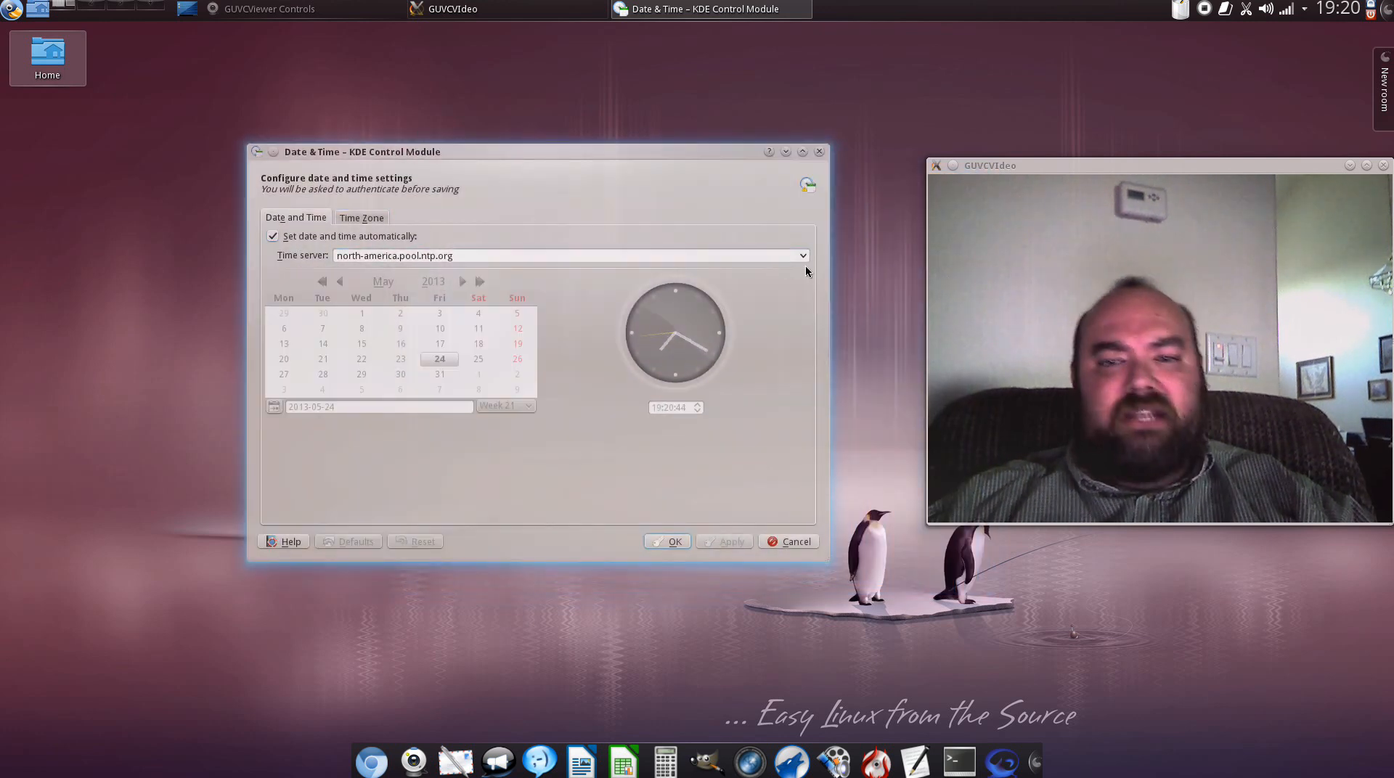
- Pick a time server, apply with the root password, and acknowledge the authentication failure
{"action": "left_click", "coordinate": [802, 255]}
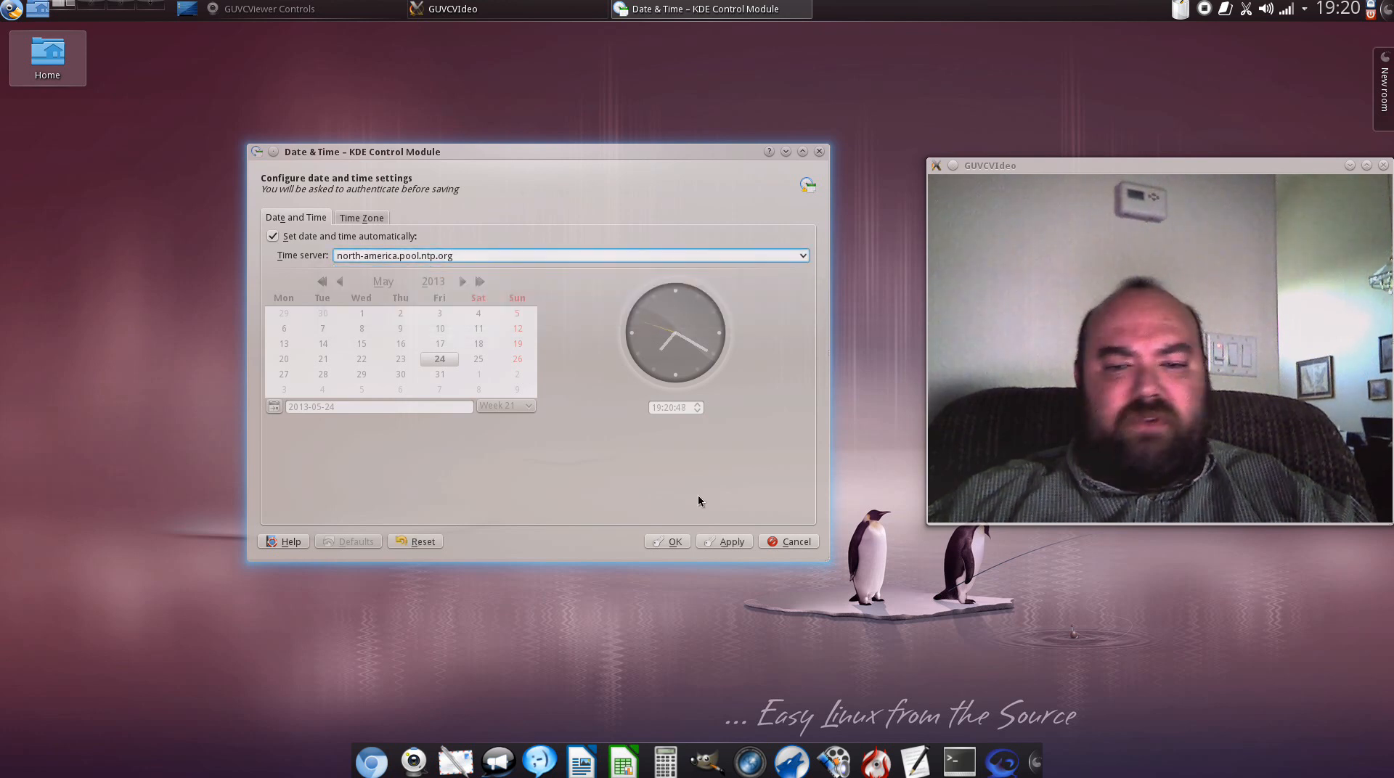
{"action": "left_click", "coordinate": [730, 541]}
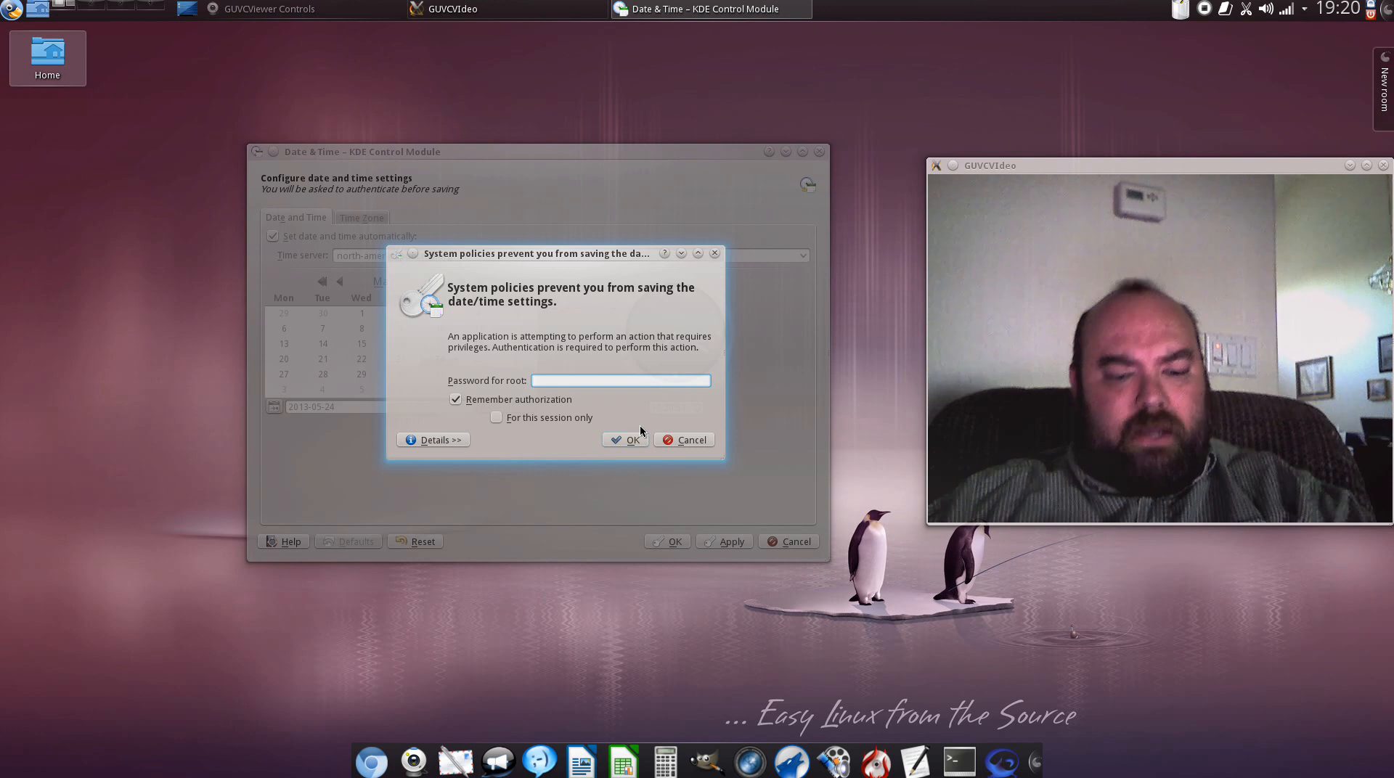
{"action": "type", "text": "password"}
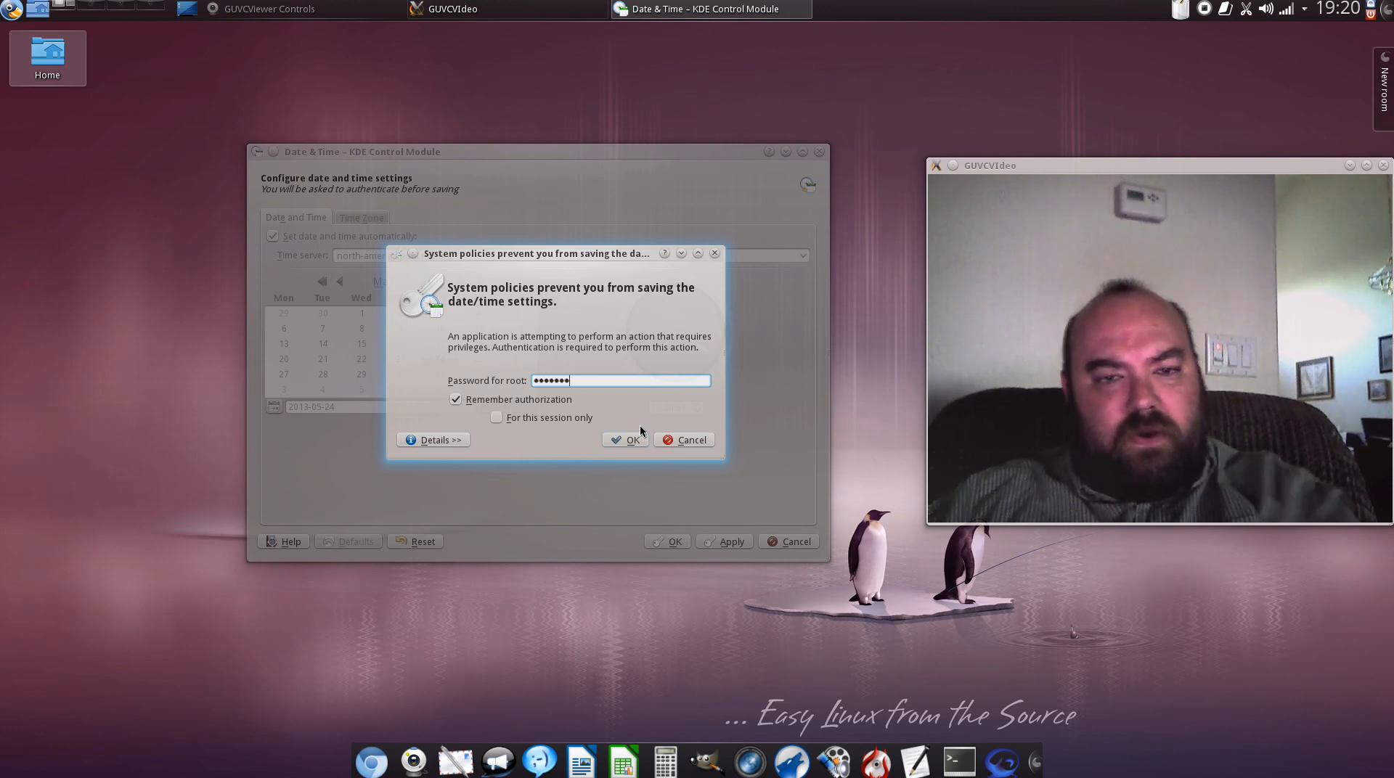
{"action": "left_click", "coordinate": [624, 441]}
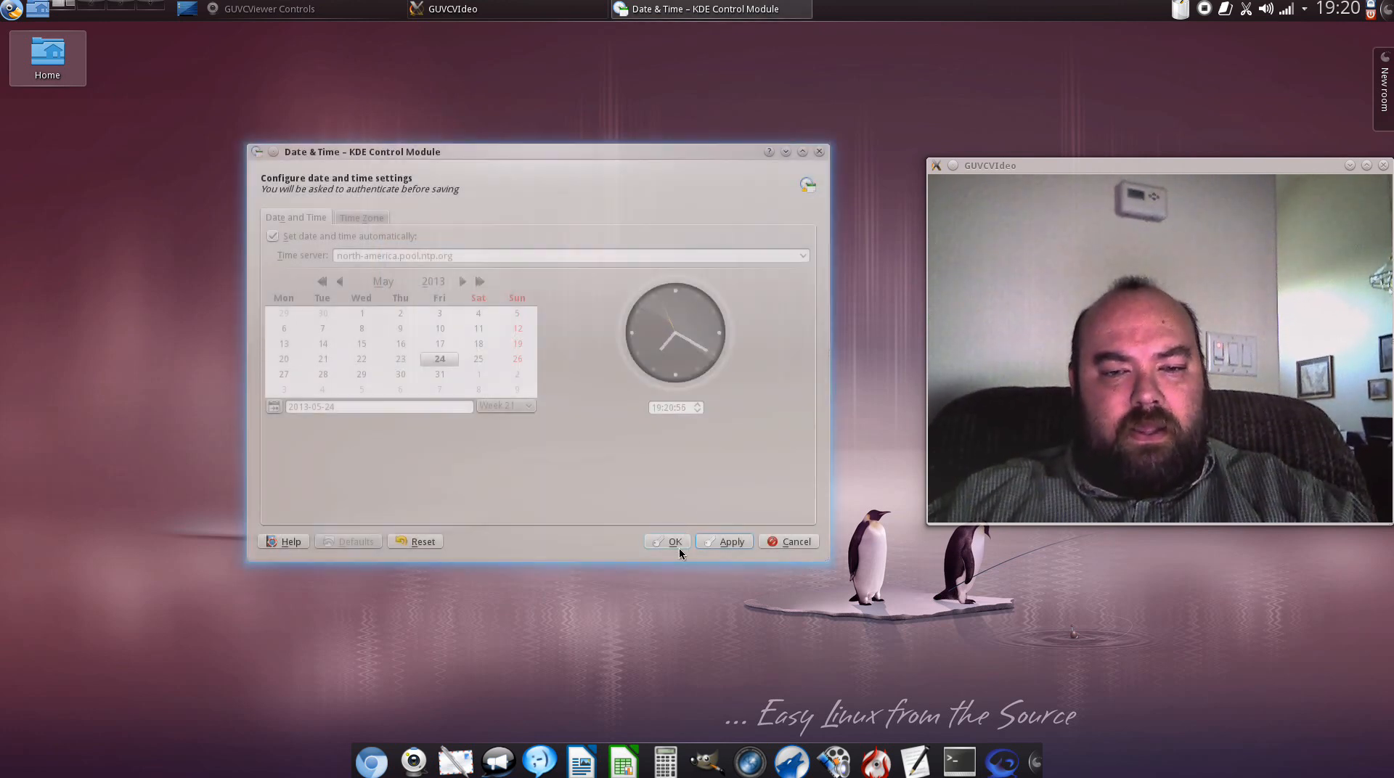
{"action": "left_click", "coordinate": [674, 542]}
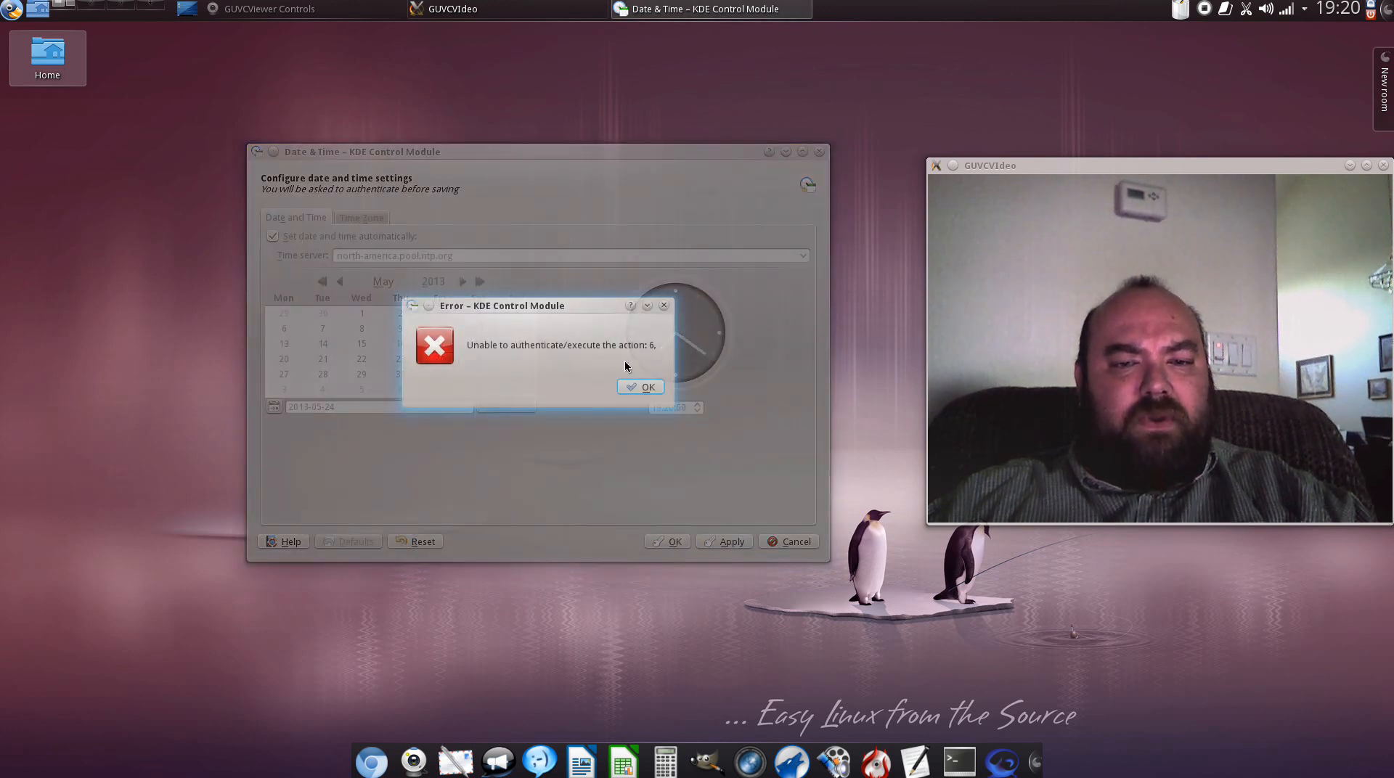
{"action": "left_click", "coordinate": [641, 388]}
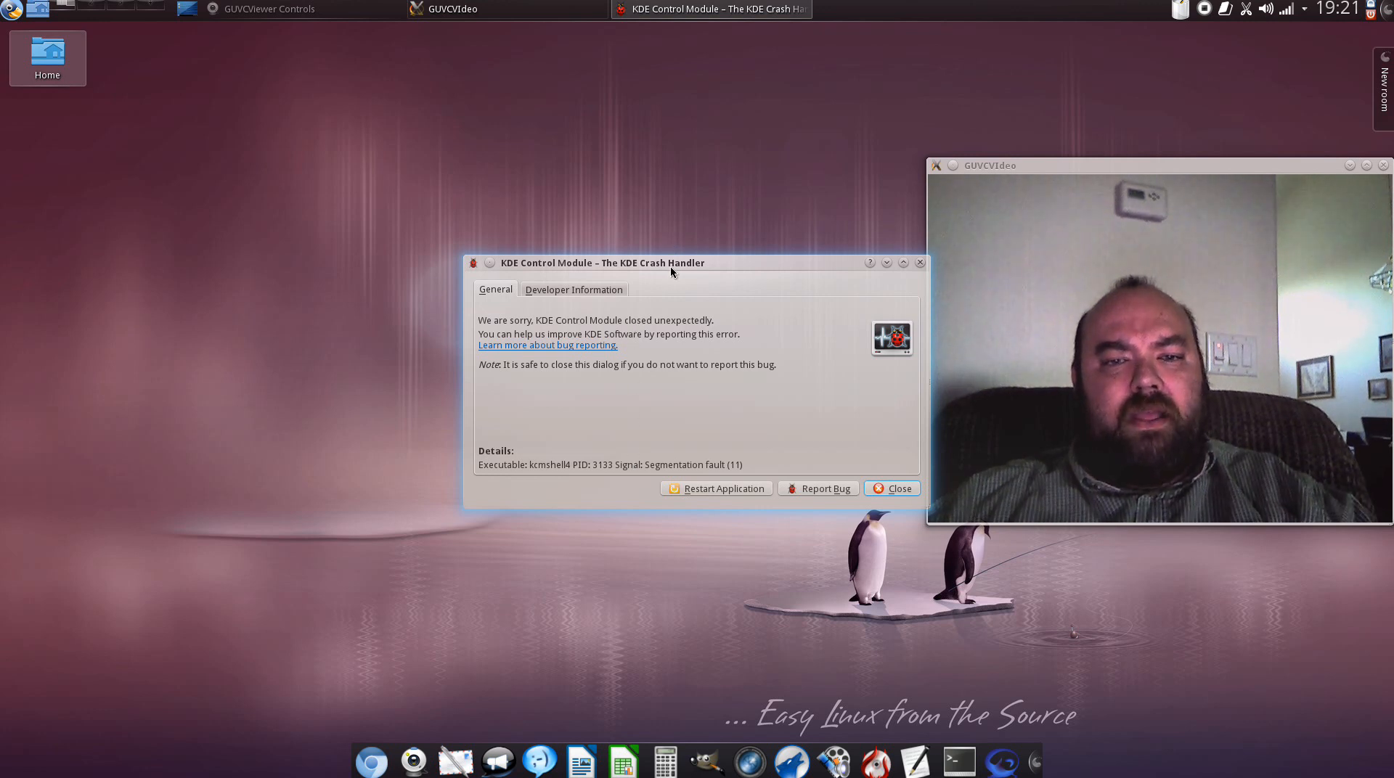
- Move the Crash Handler dialog aside and close it without reporting the crash
{"action": "left_click_drag", "start_coordinate": [671, 263], "coordinate": [582, 227]}
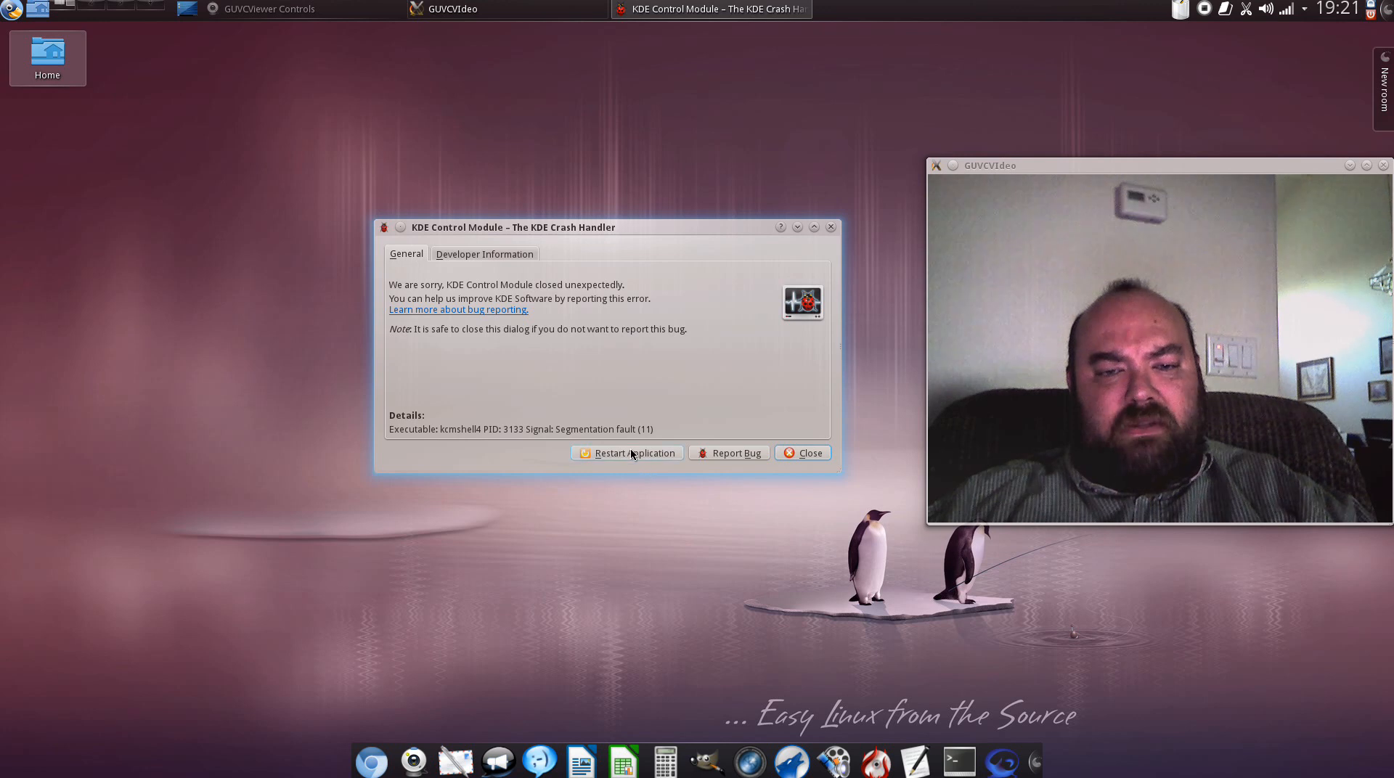
{"action": "mouse_move", "coordinate": [800, 456]}
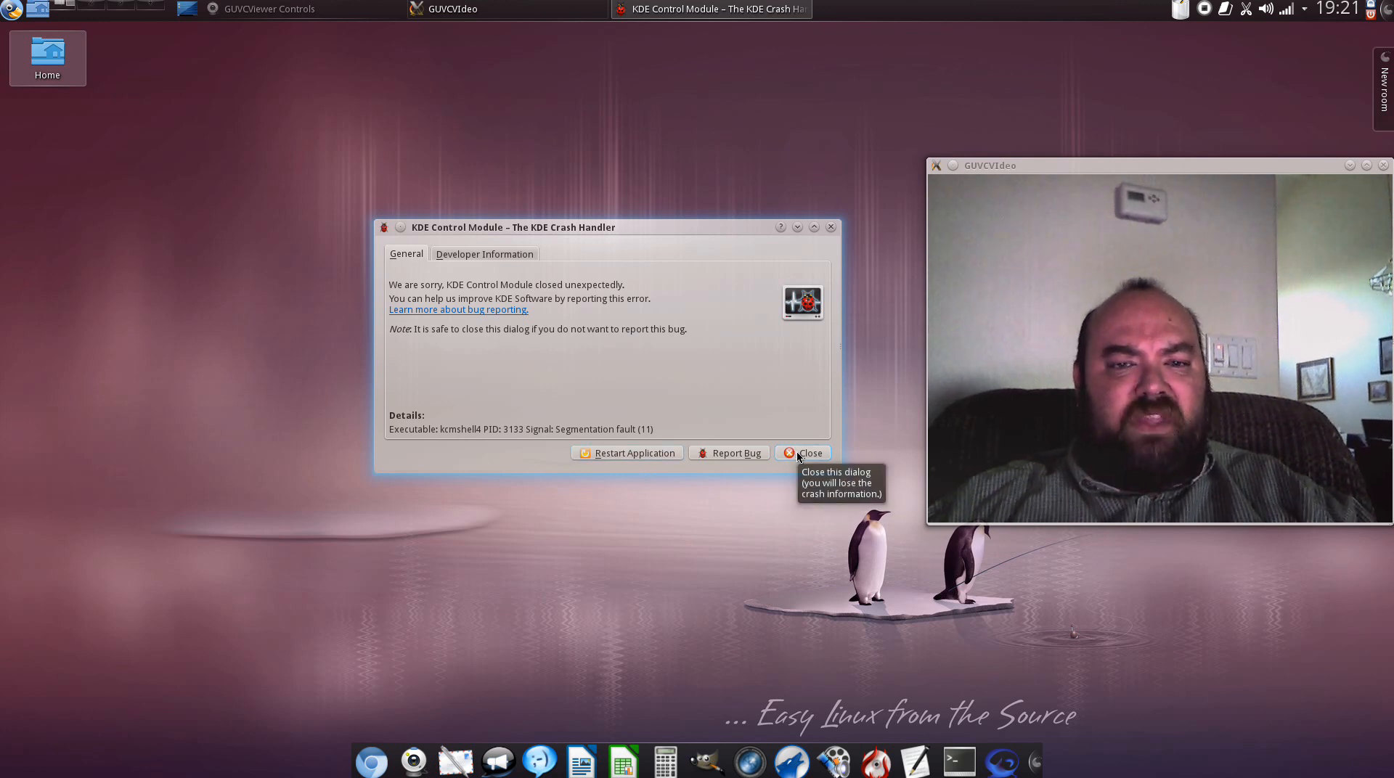
{"action": "mouse_move", "coordinate": [531, 210]}
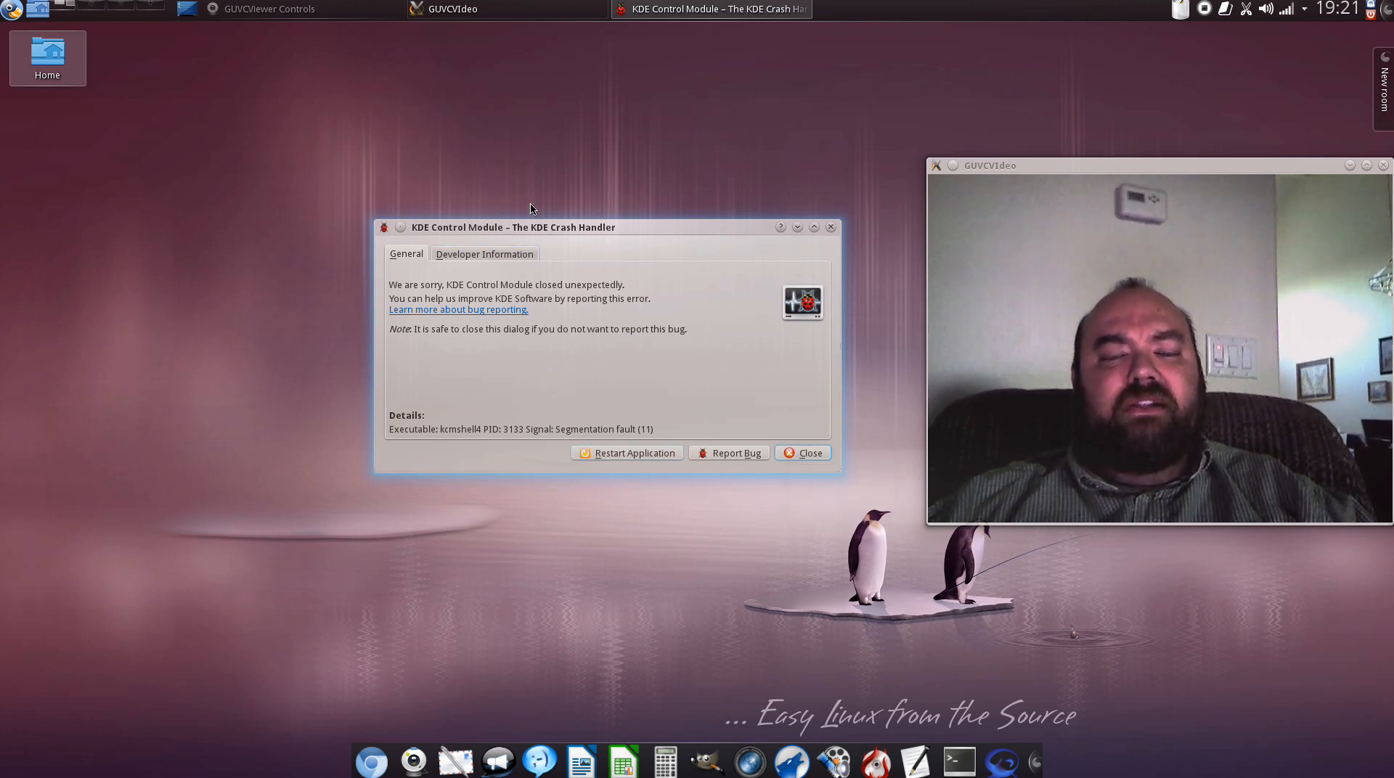
{"action": "mouse_move", "coordinate": [697, 392]}
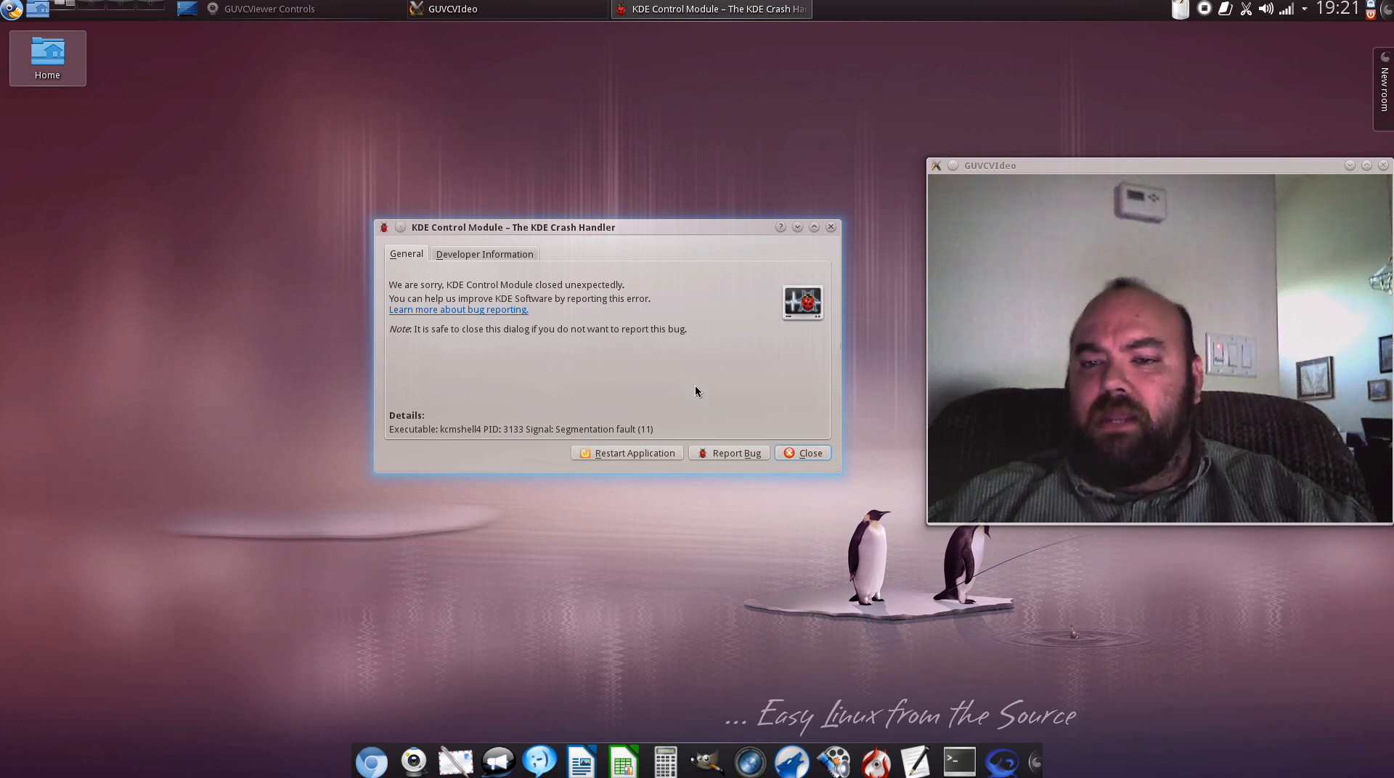
{"action": "left_click", "coordinate": [809, 453]}
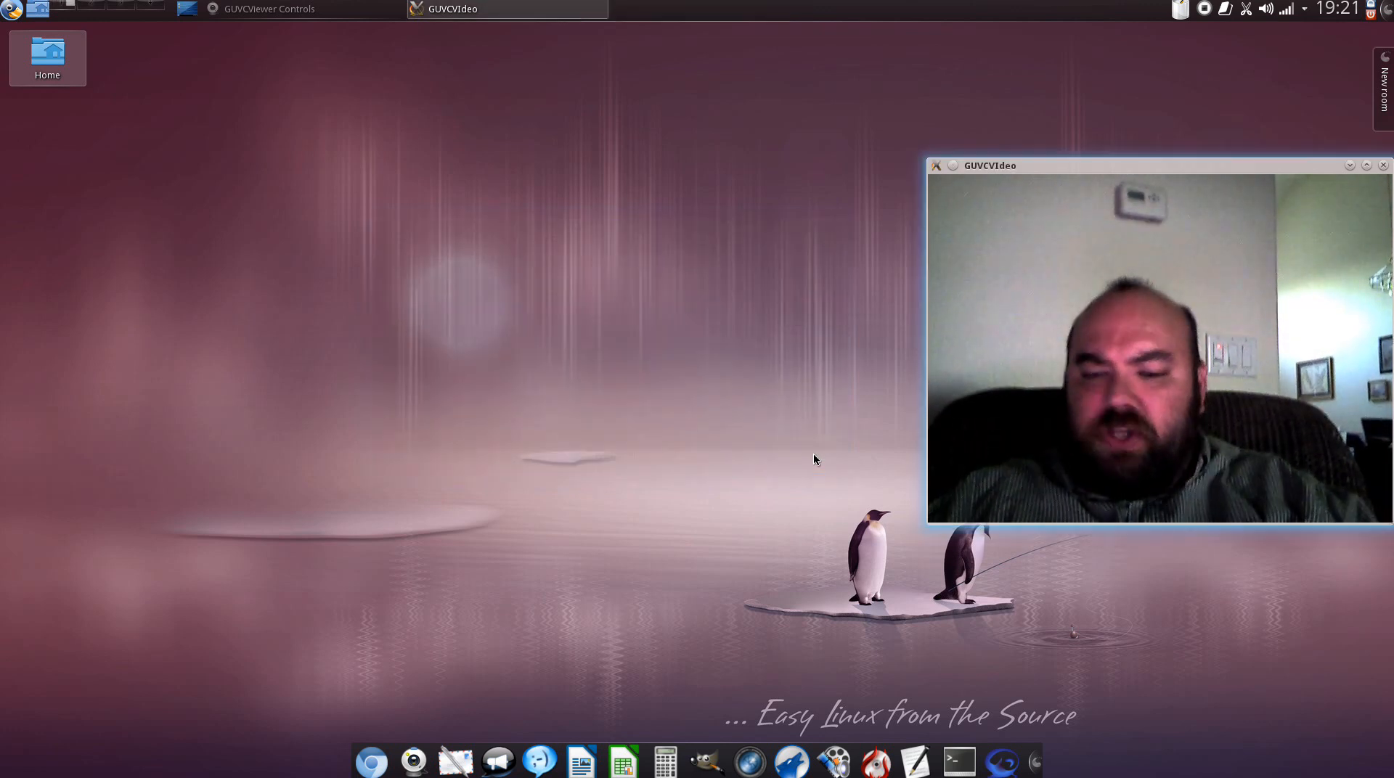
{"action": "mouse_move", "coordinate": [775, 667]}
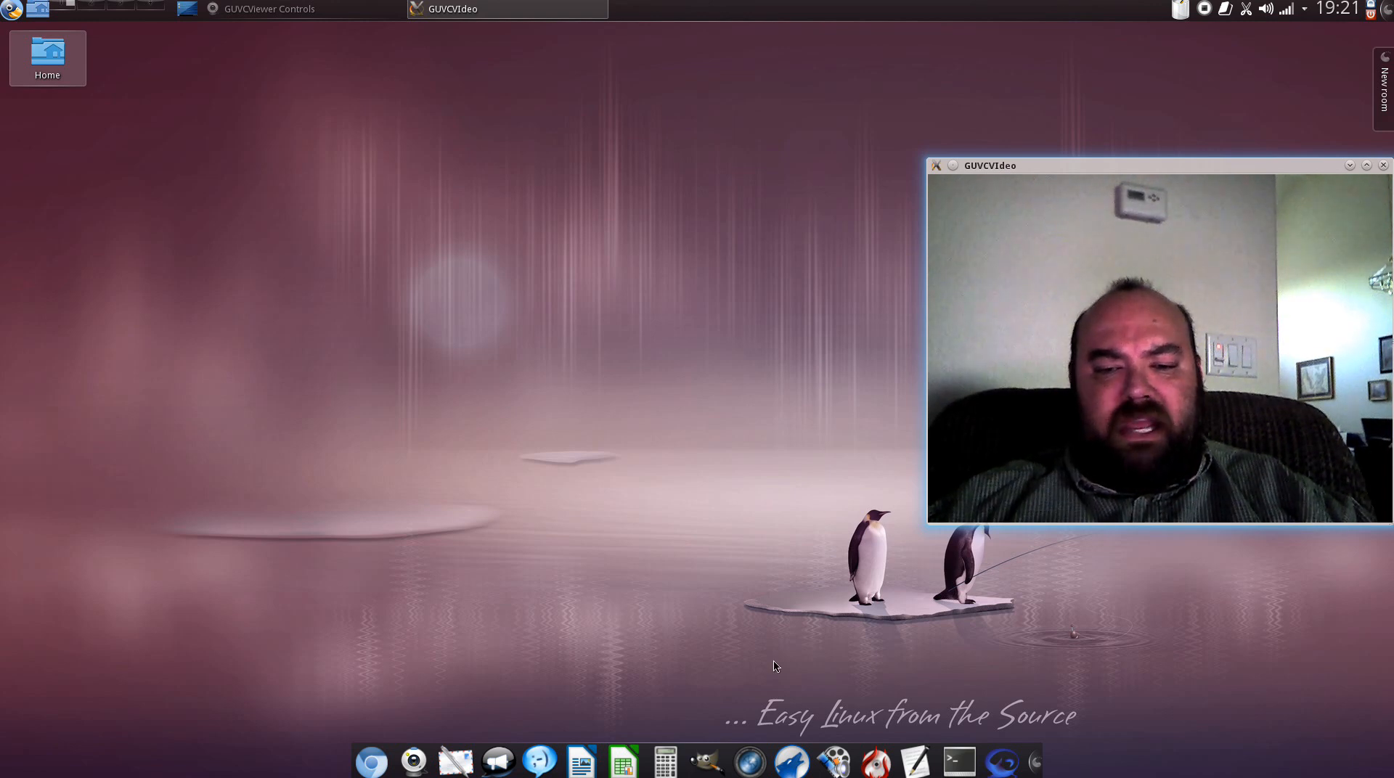
{"action": "mouse_move", "coordinate": [758, 687]}
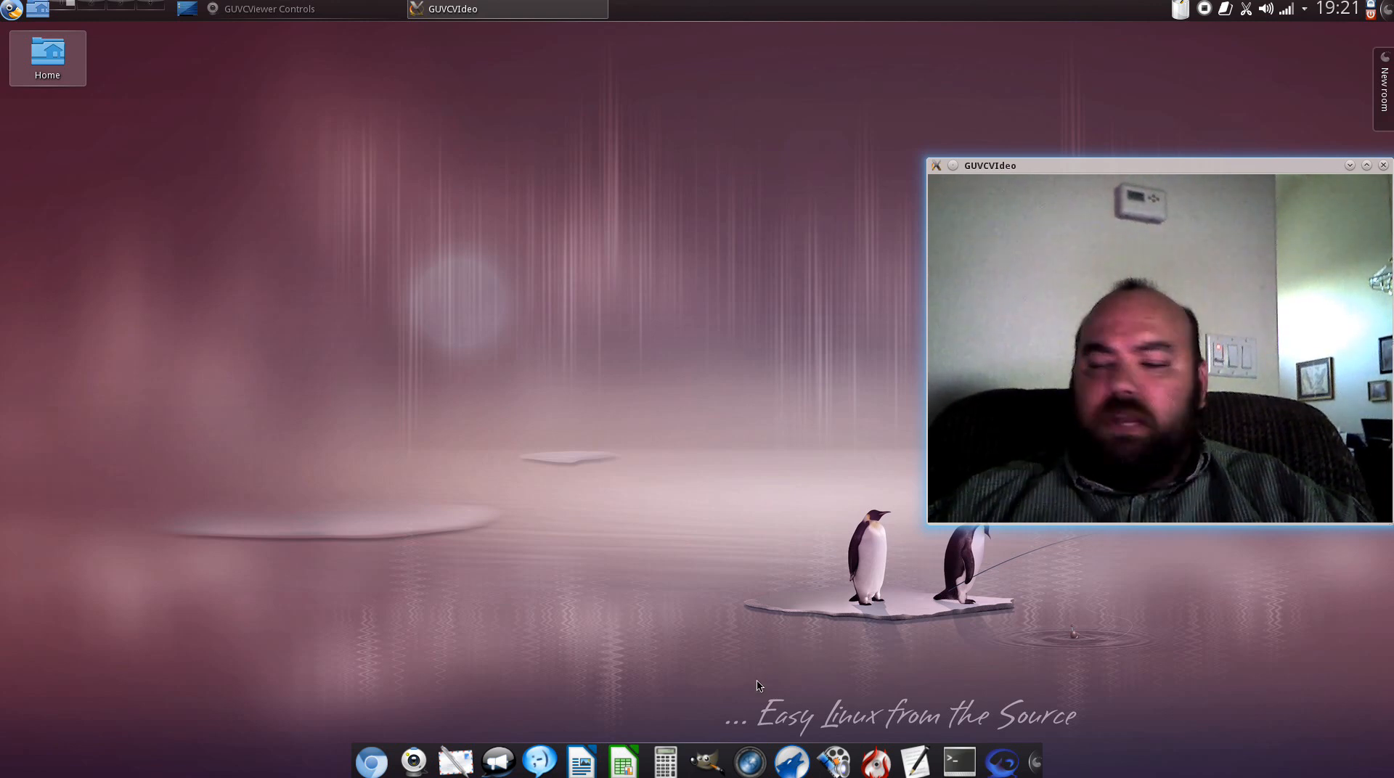